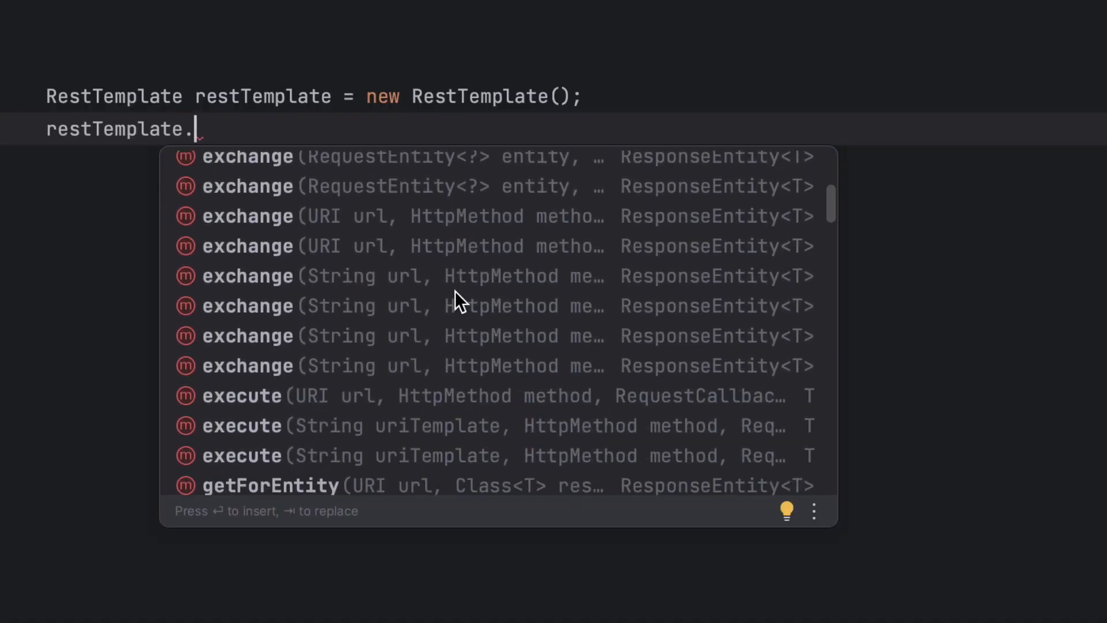
In AppTests, chain .get() and .uri("http…") onto the built WebClient using completion.
scroll("down", 3)
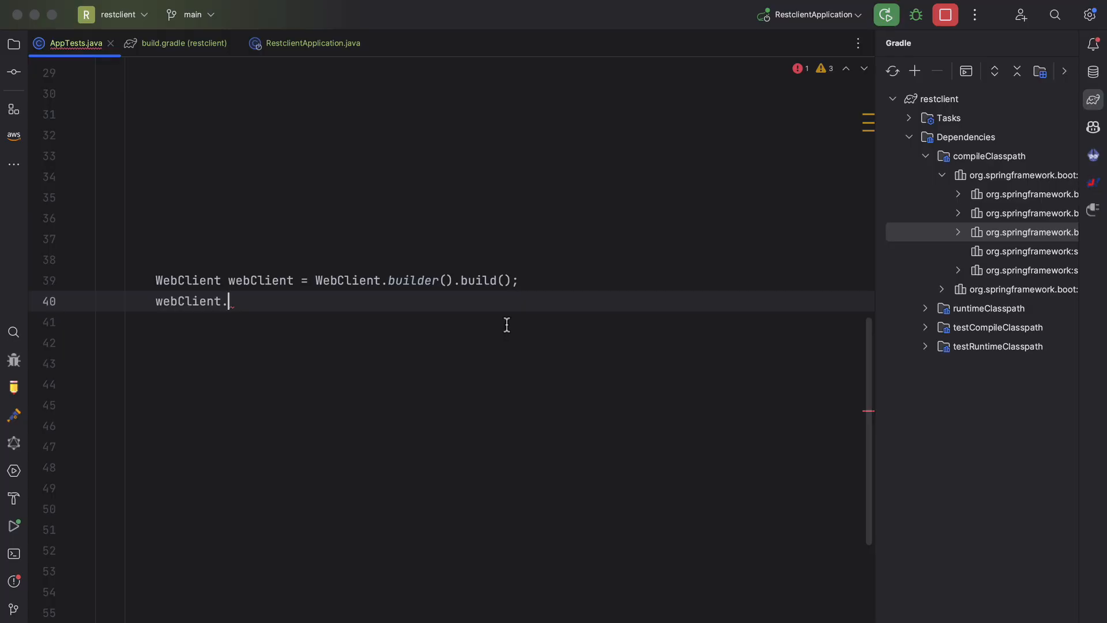
type("get()")
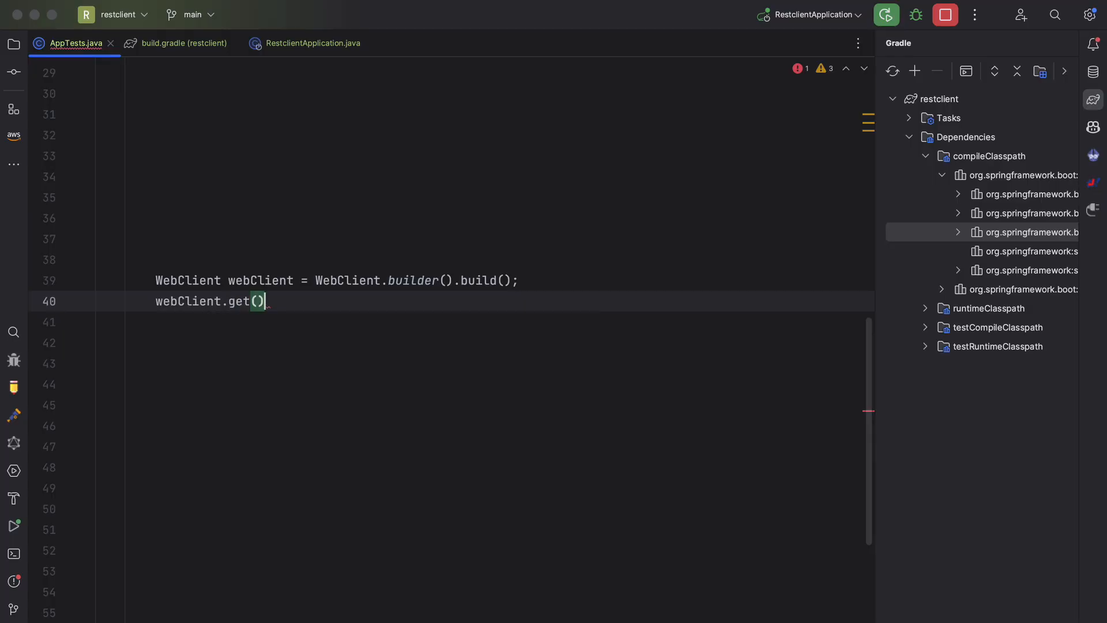
type(".uri(\"http")
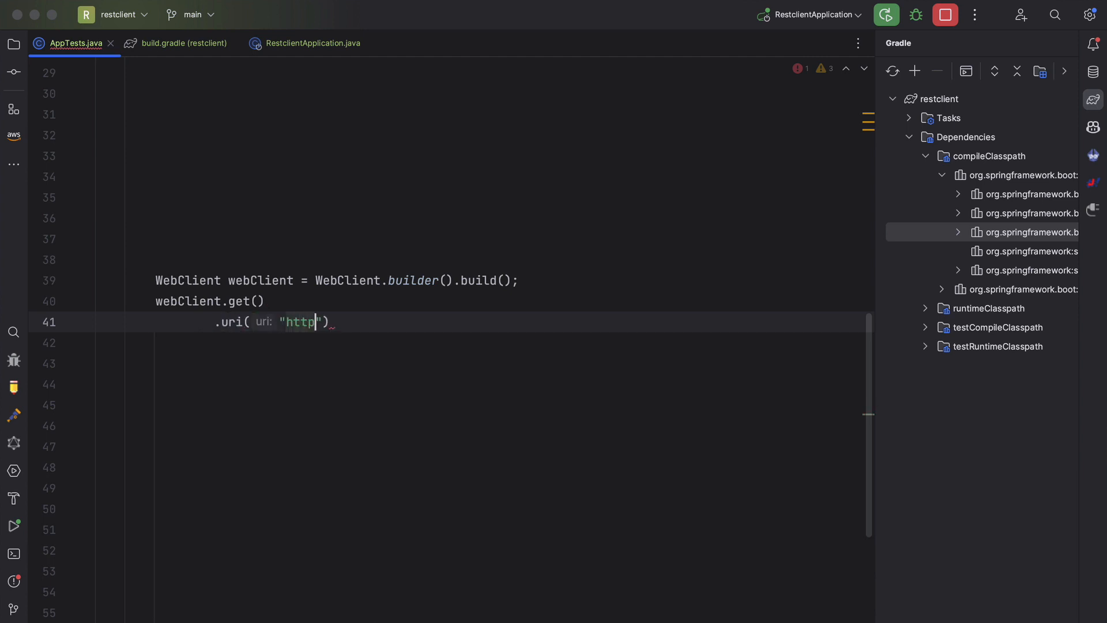
type(".he")
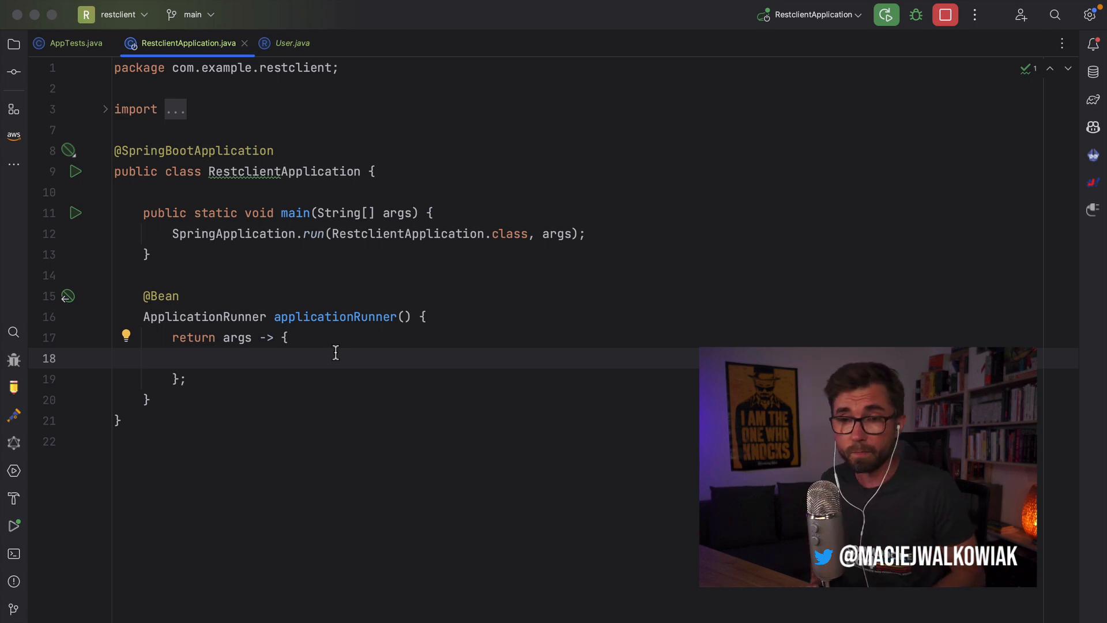
Try RestClient.create() and builder() completions in the runner lambda, then dismiss the popup.
type("RestClient.")
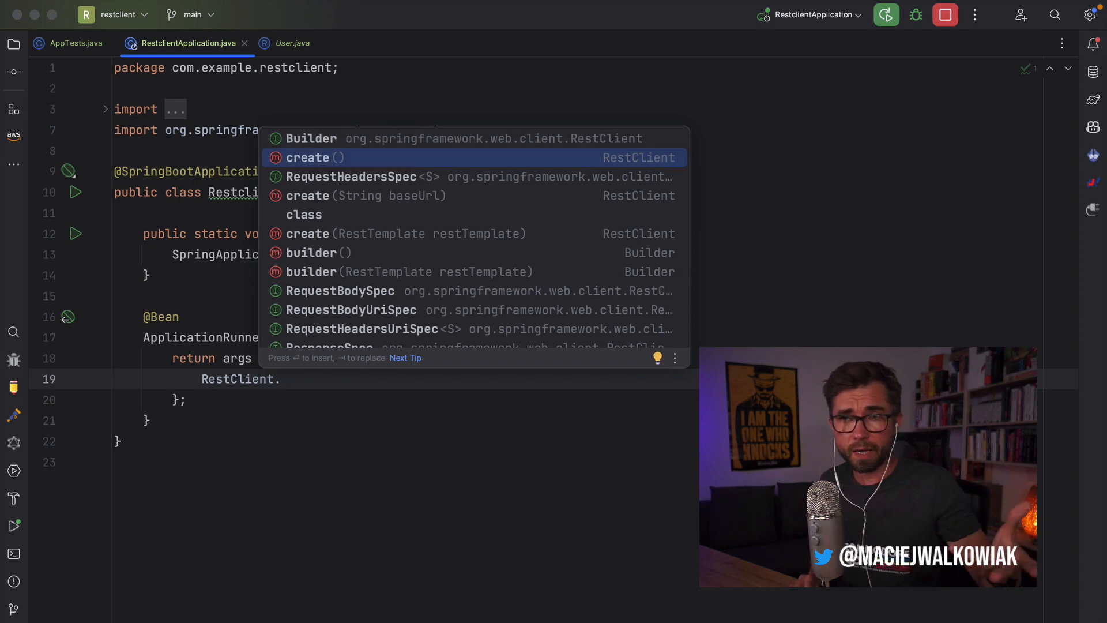
type("create().var")
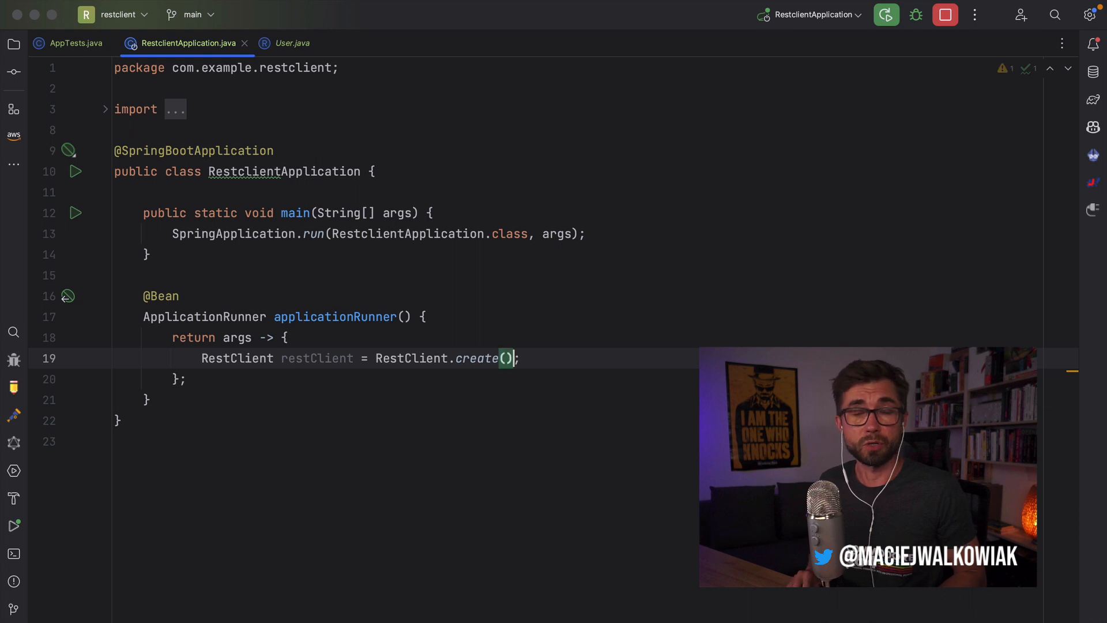
double_click(479, 358)
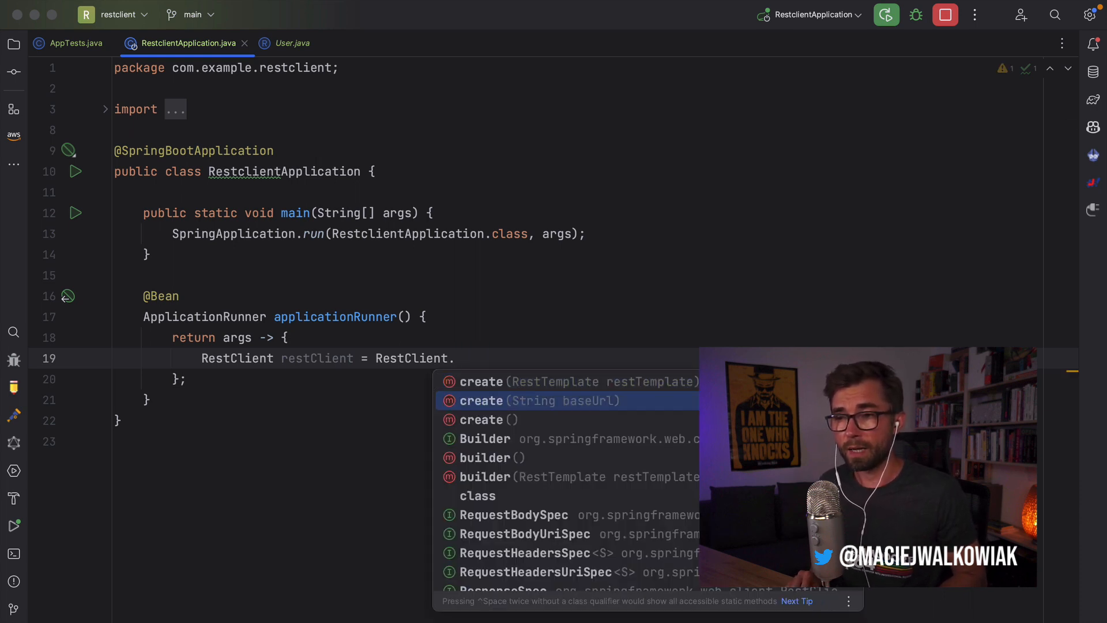
key("Up")
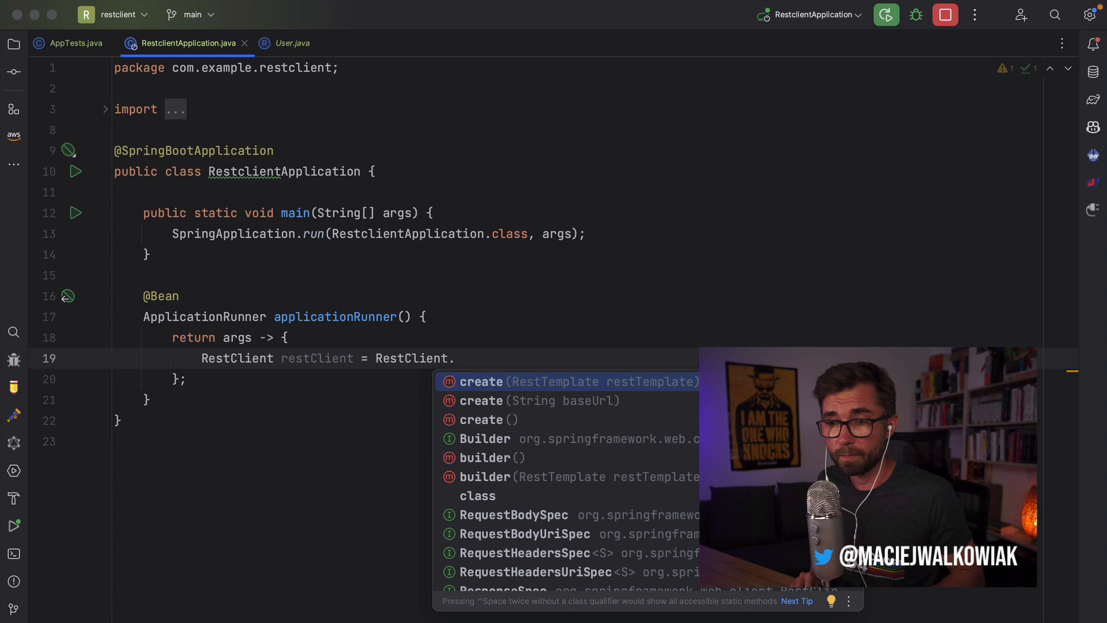
type("builder().")
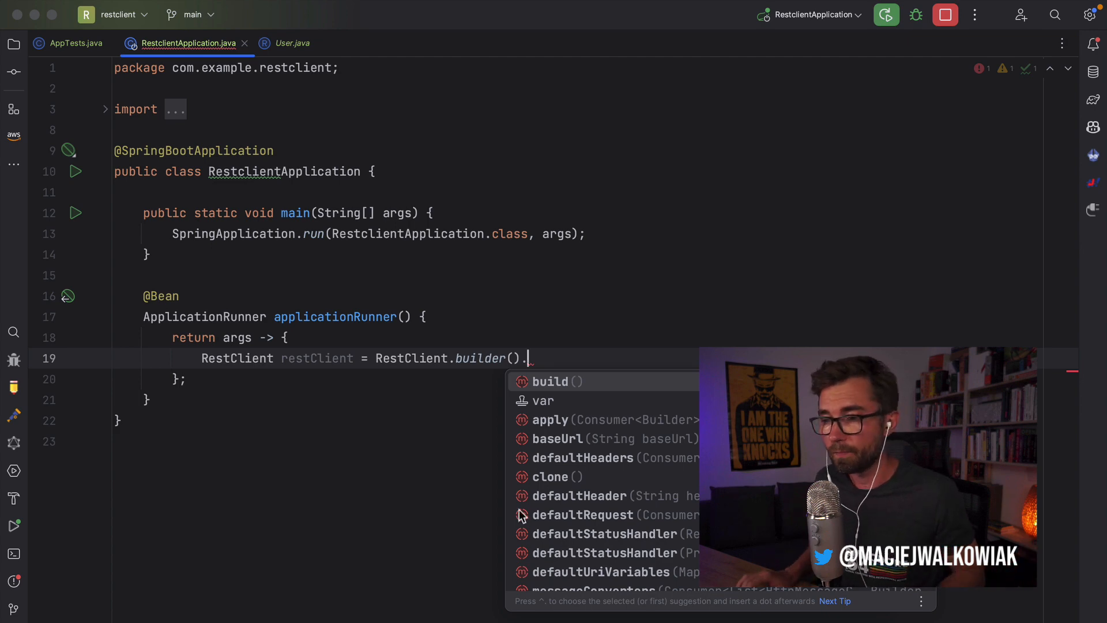
key("Escape")
type("@Bean")
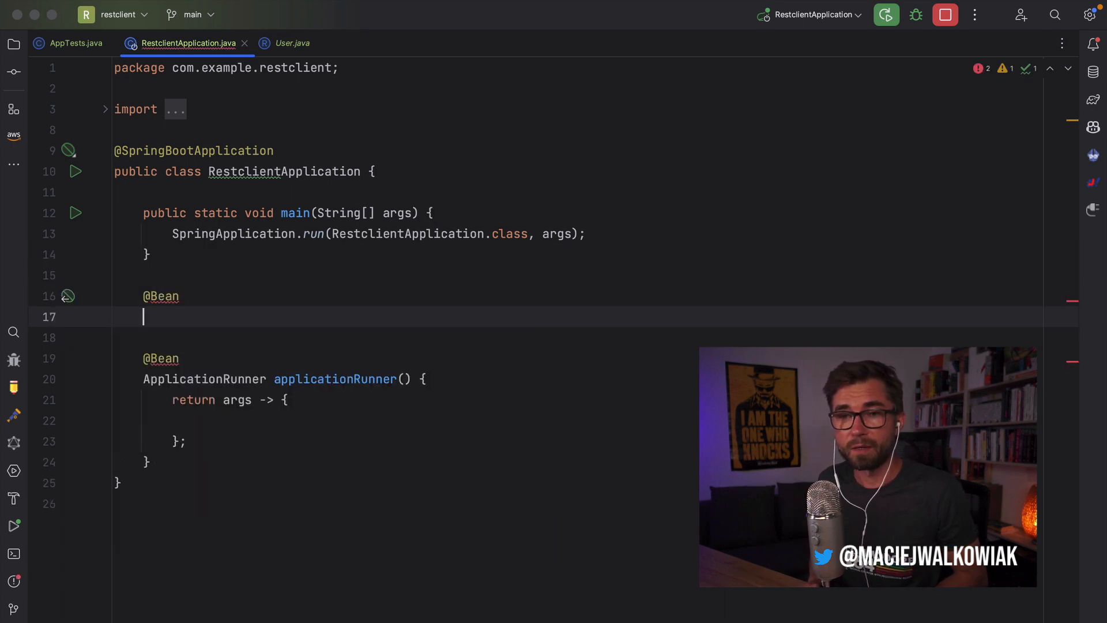
Add a restClient(RestClient.Builder) bean returning builder.baseUrl().build(), and inject RestClient into applicationRunner.
type("RestClient")
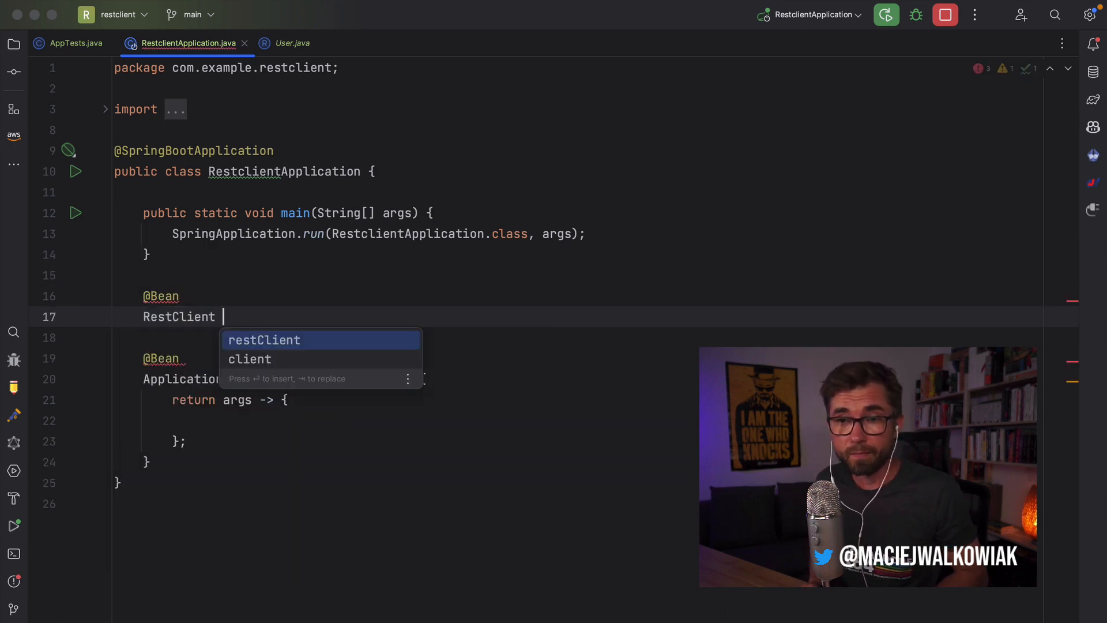
type("restClient(RestClient.Builder")
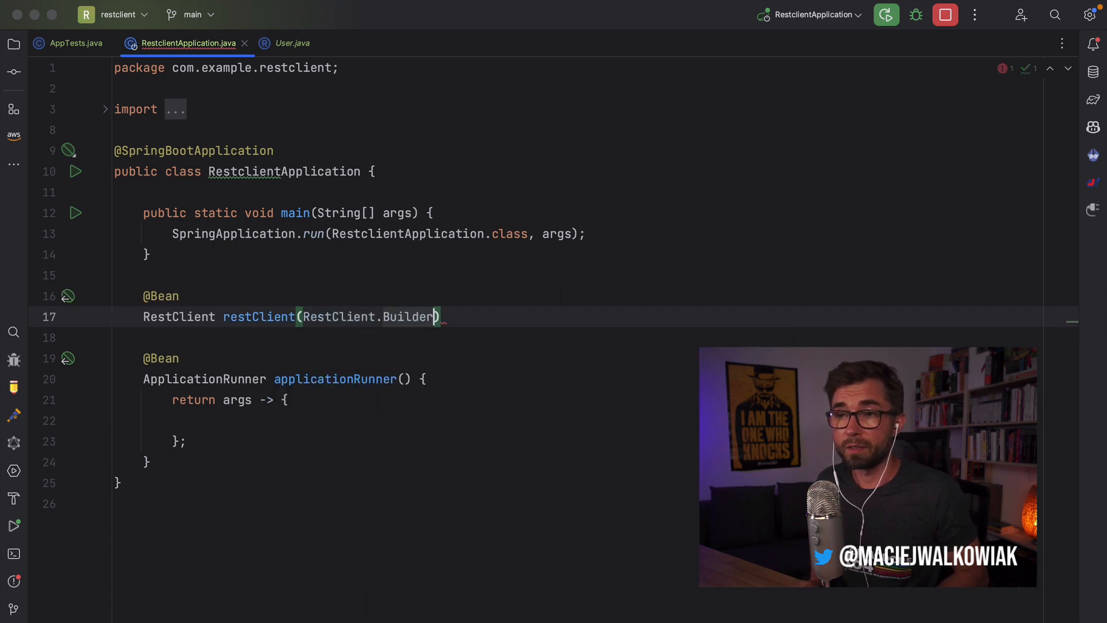
type("builder")
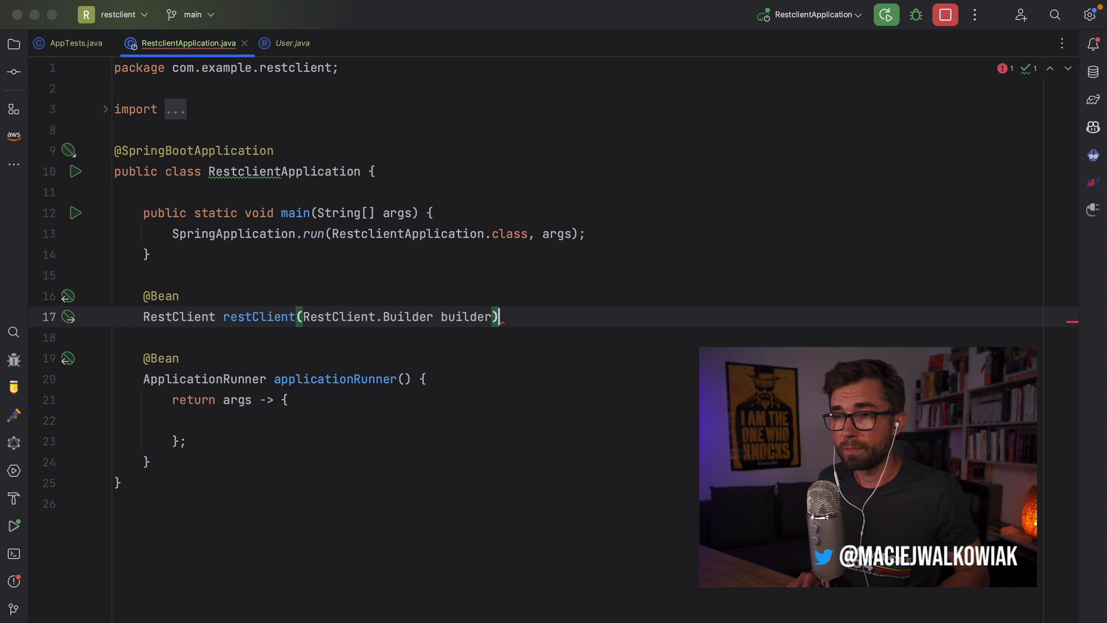
type("bu")
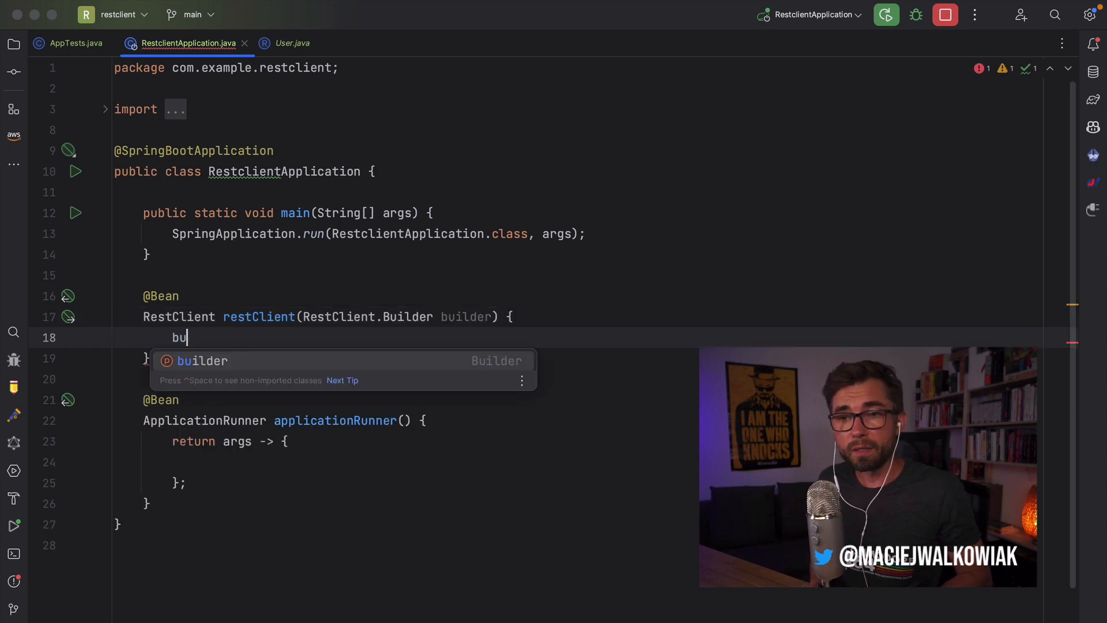
type("ilder.baseUrl(")
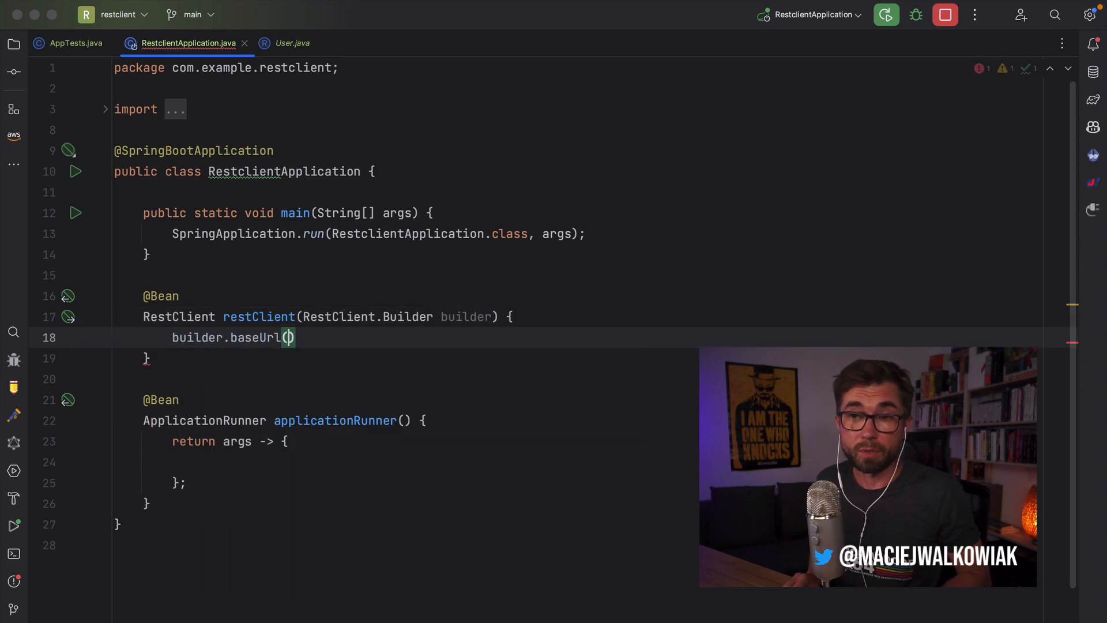
type(".b")
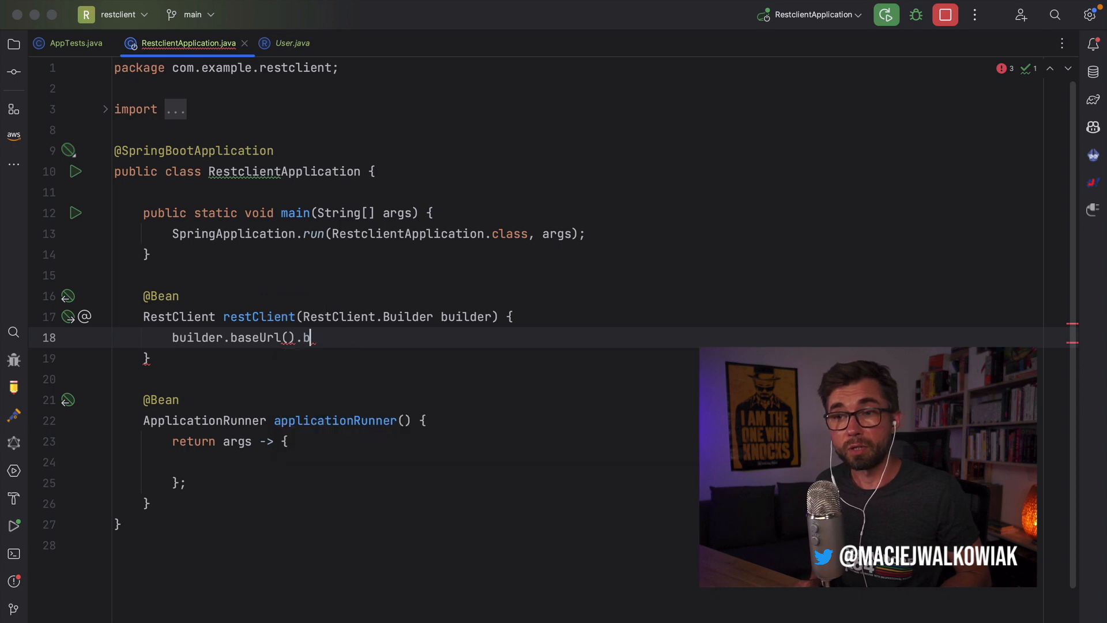
type("uild();")
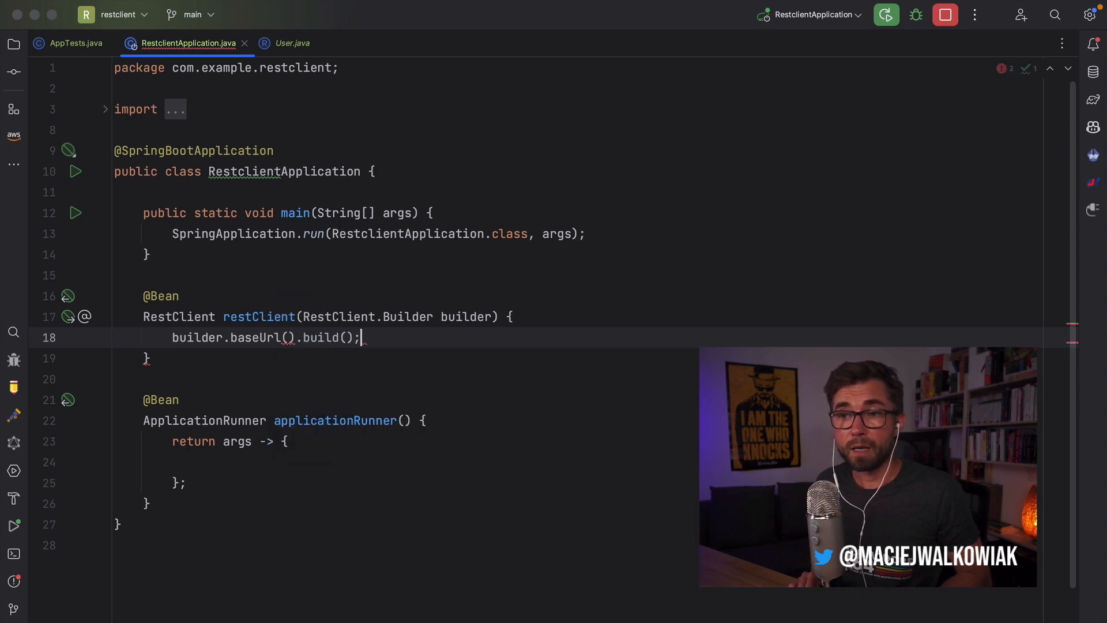
type("return")
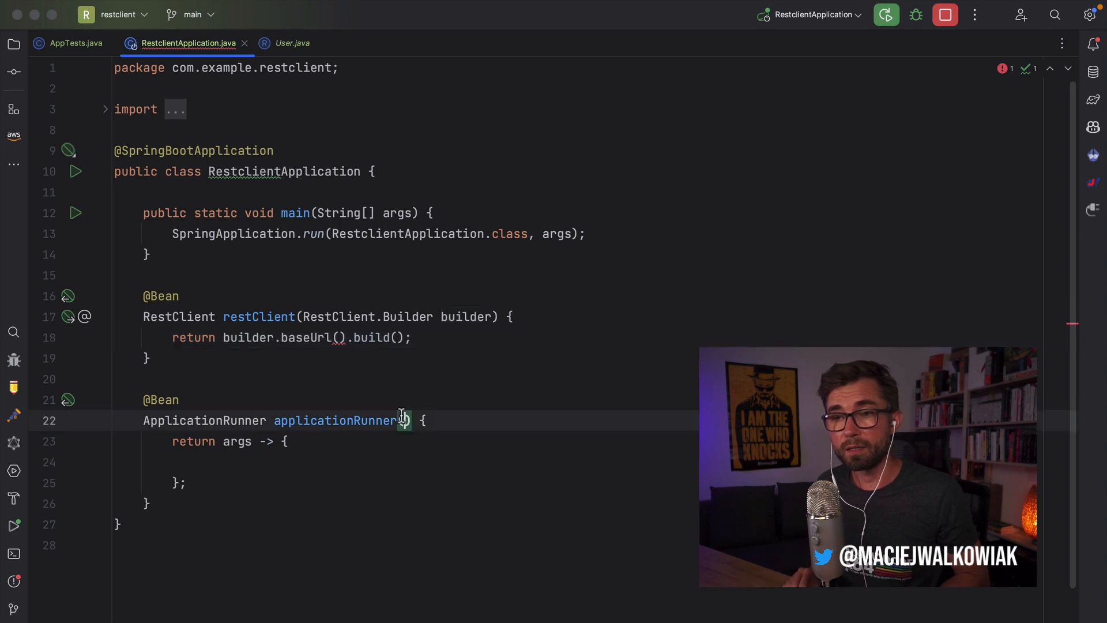
type("RestClient restClient")
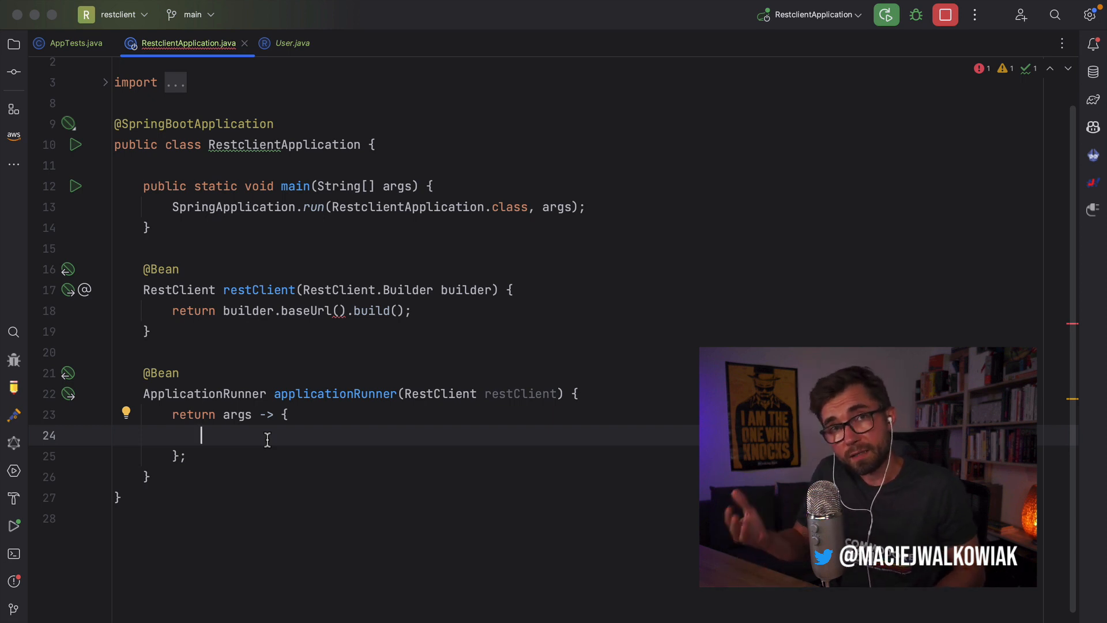
key("cmd+tab")
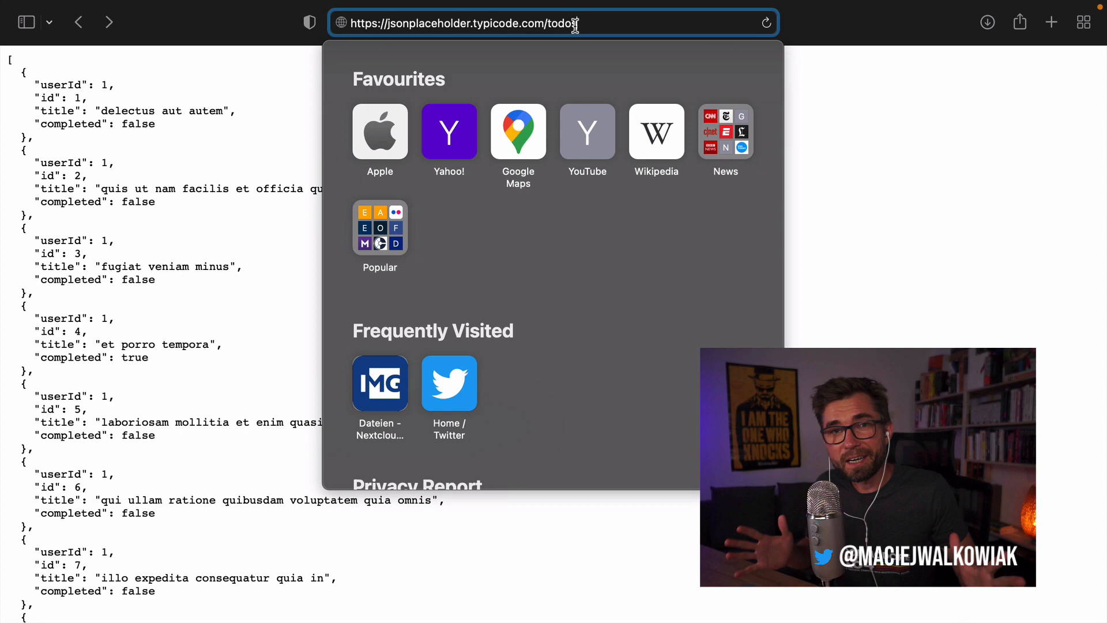
Load jsonplaceholder.typicode.com/todos in Safari and review the JSON list.
type("s")
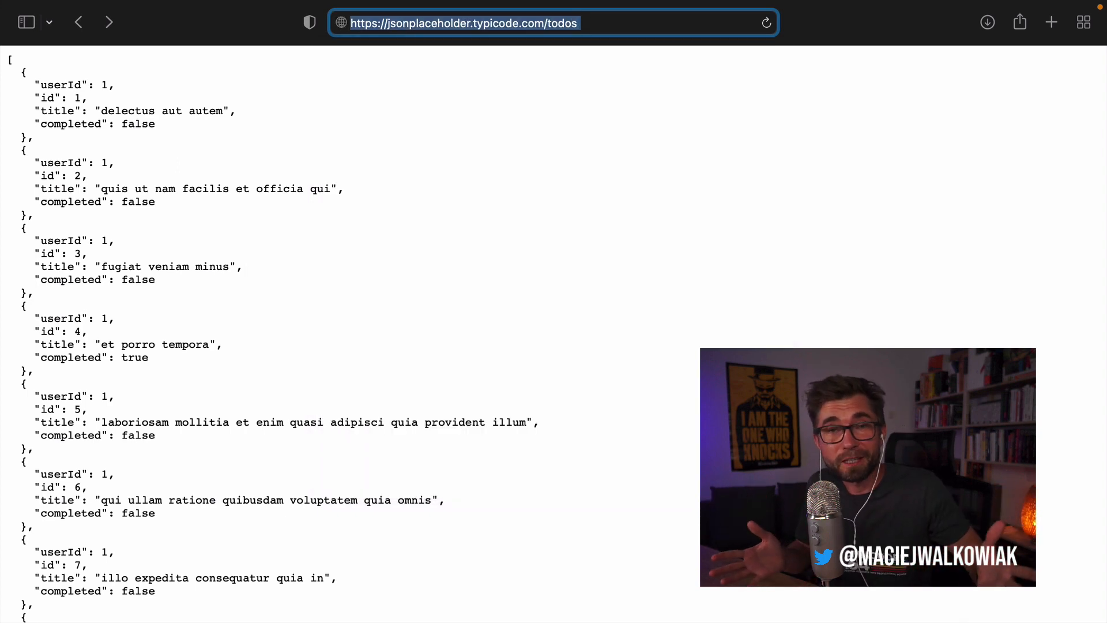
mouse_move(412, 123)
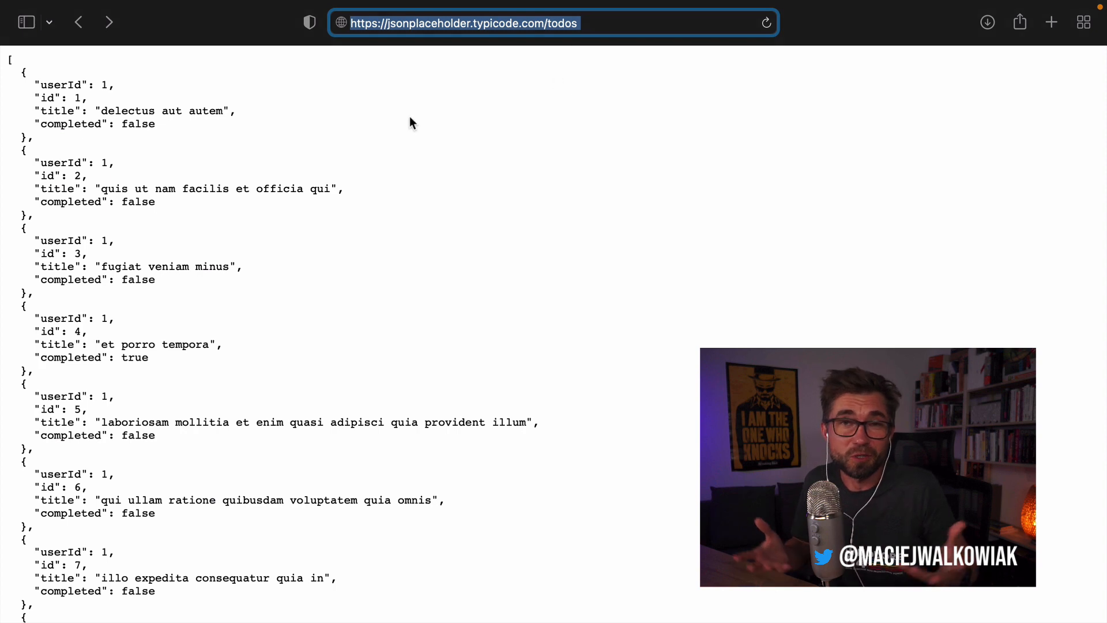
left_click(597, 22)
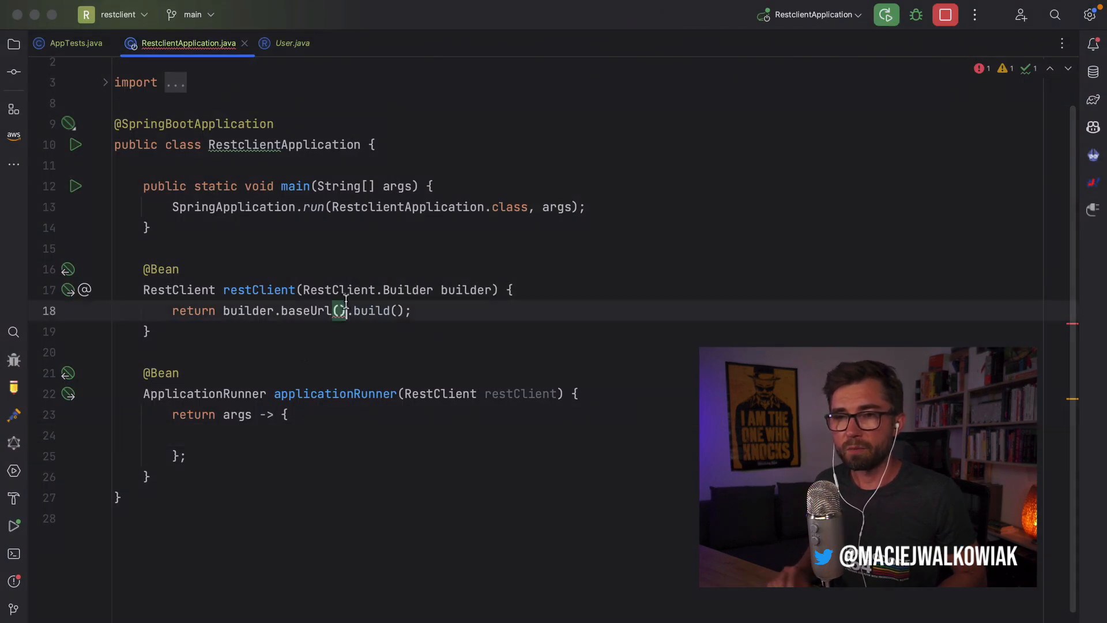
type("\"https://jsonplaceholder.typicode.com/todos/10\"")
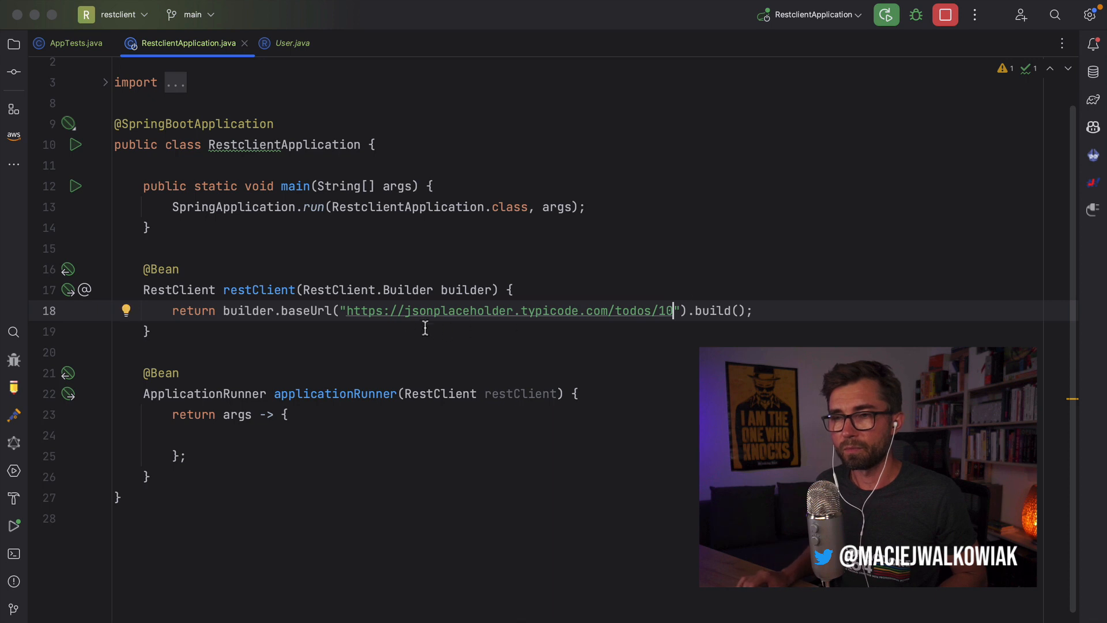
double_click(642, 311)
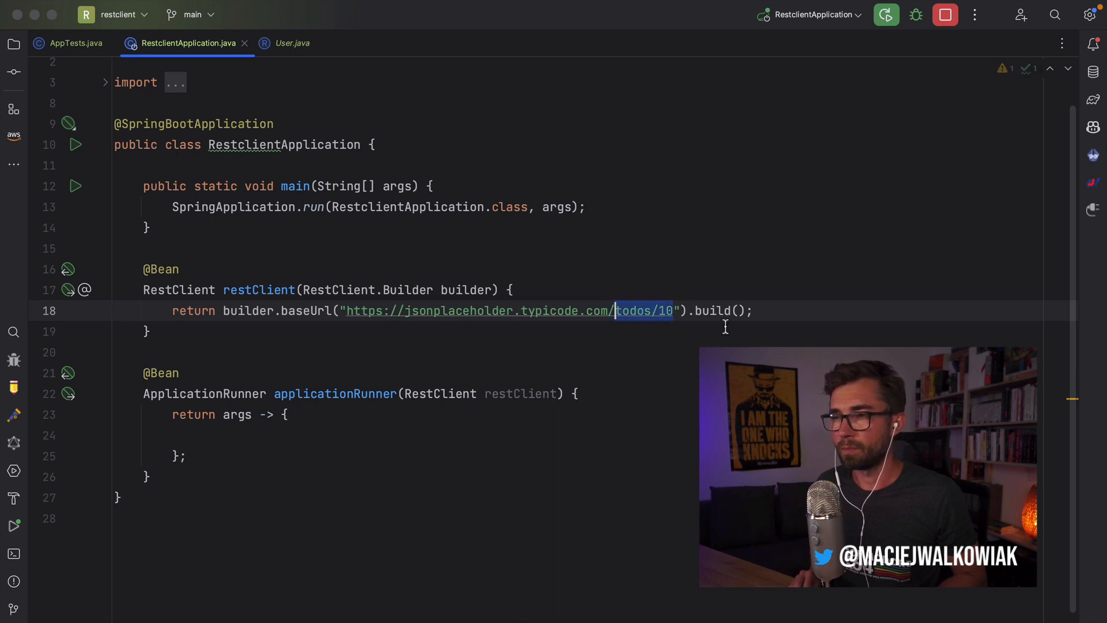
key("Delete")
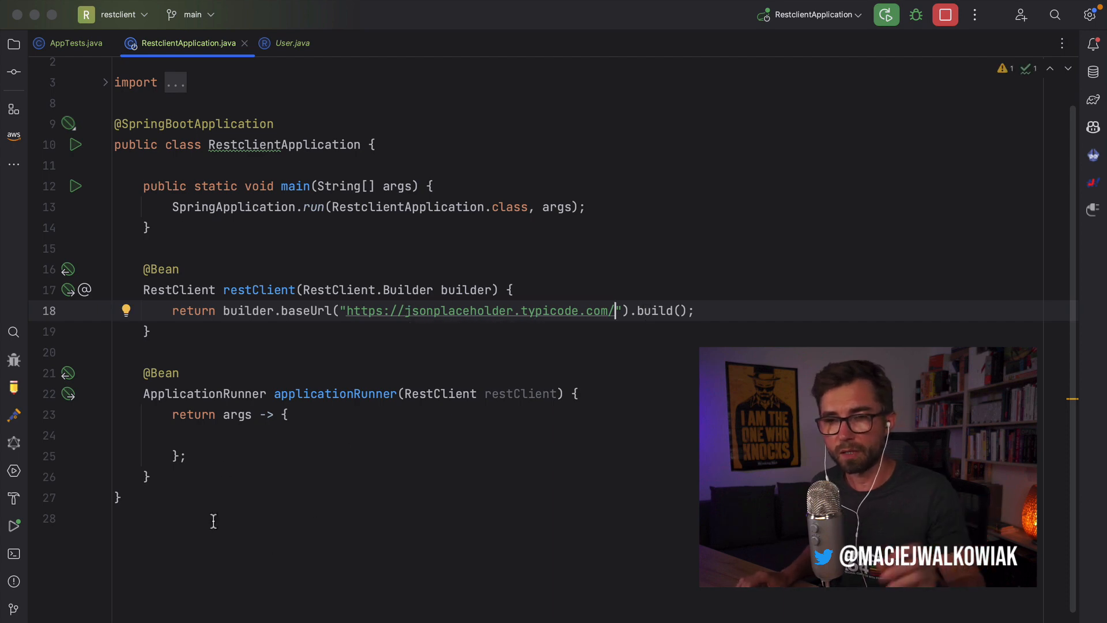
type("re")
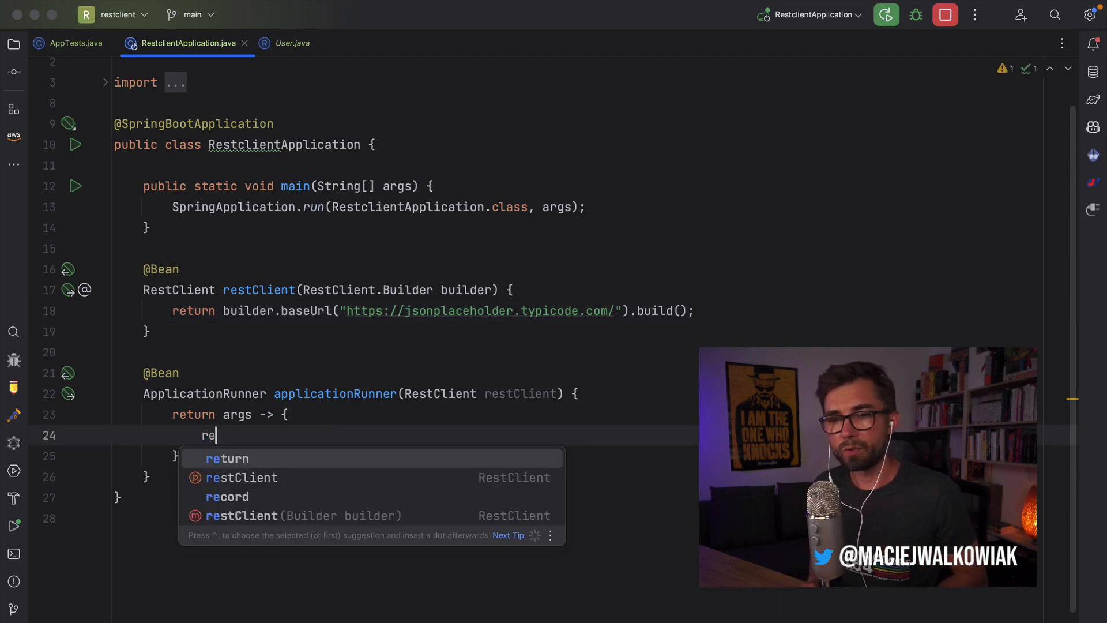
type("stClient.get(")
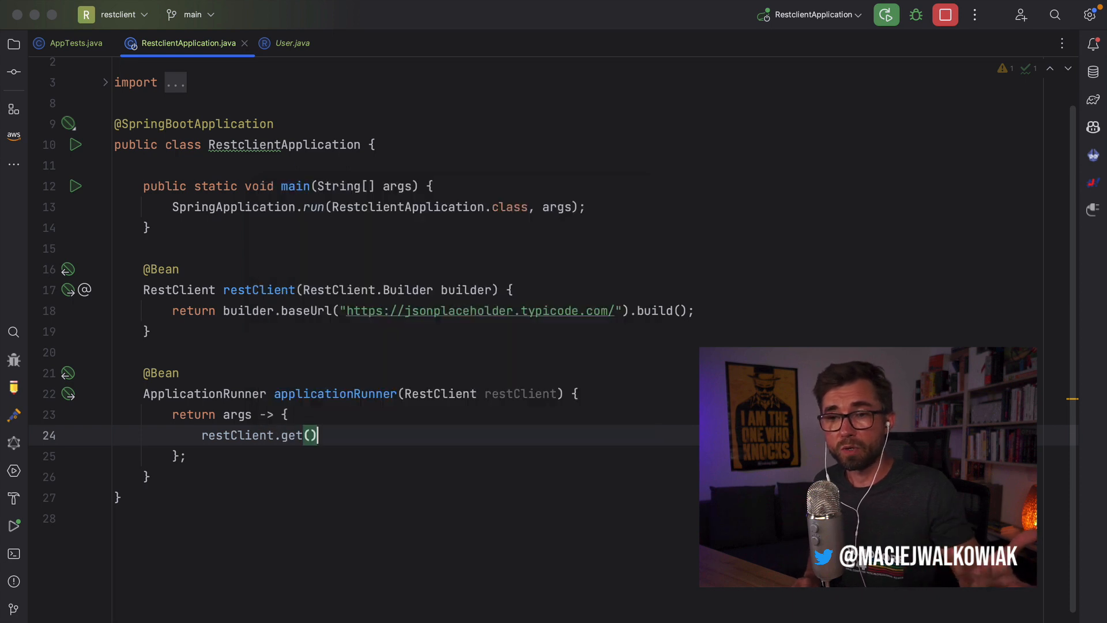
Append todos/ to the baseUrl string so it ends in /todos/.
type(".")
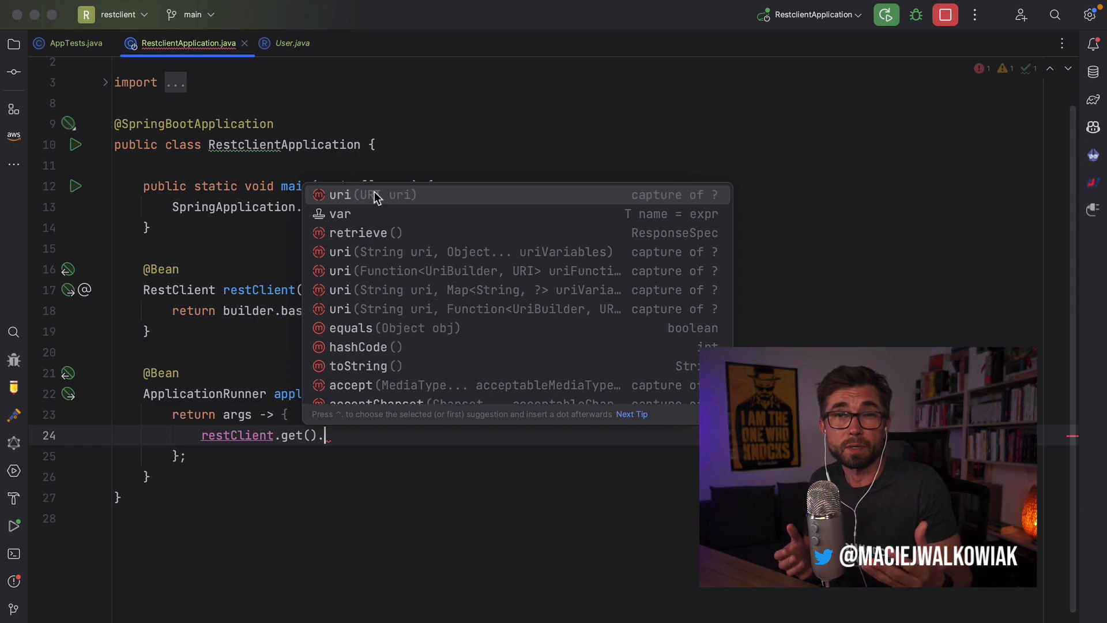
mouse_move(404, 274)
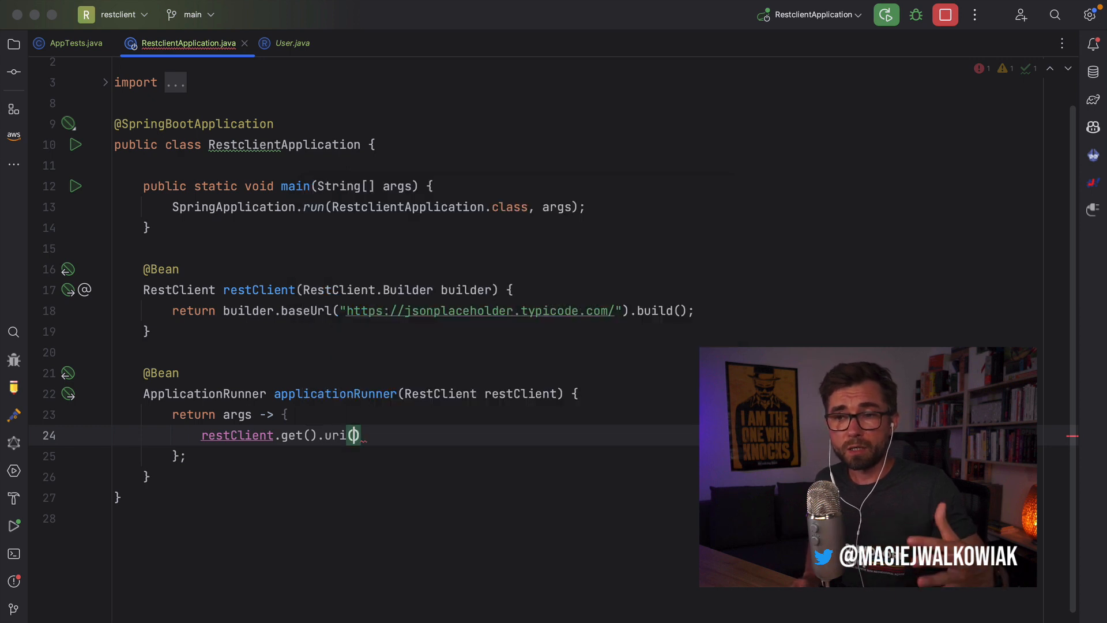
type("\"")
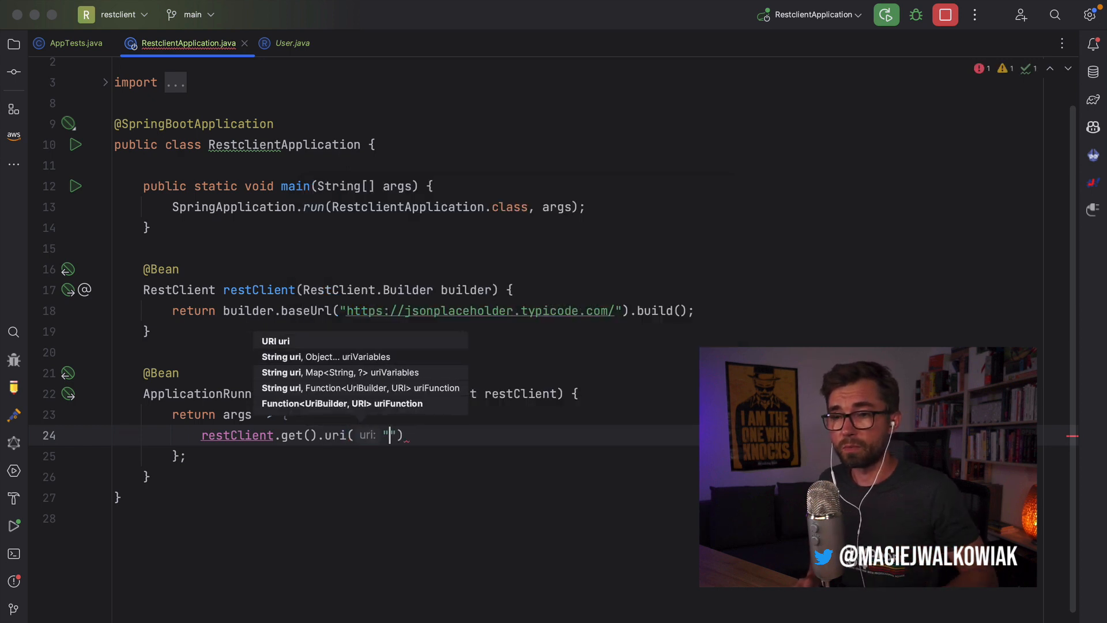
type("/todos")
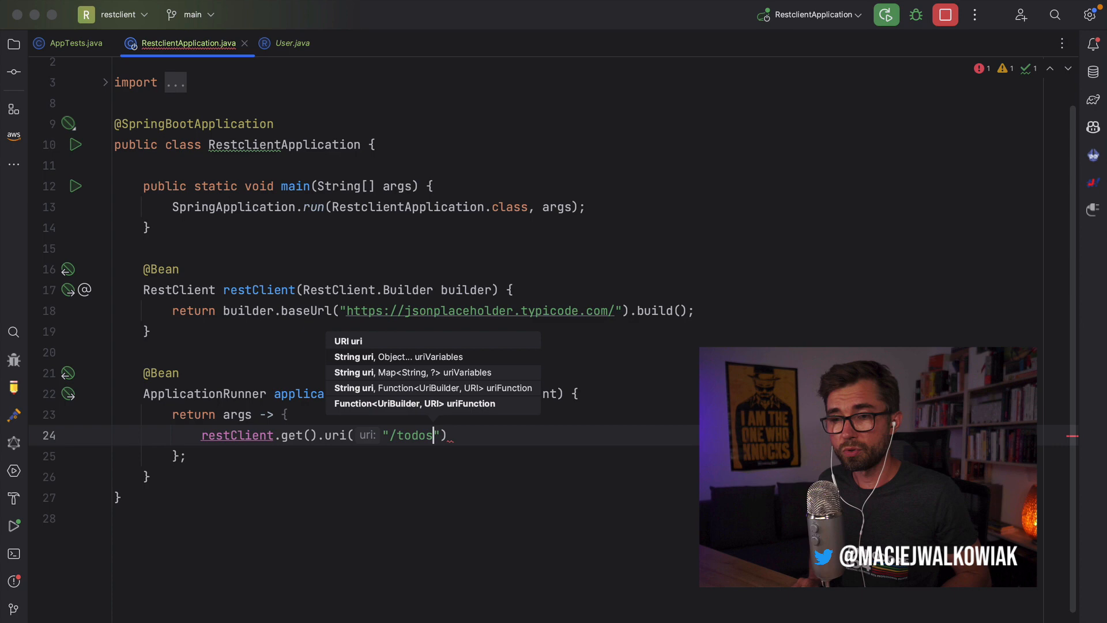
type("/")
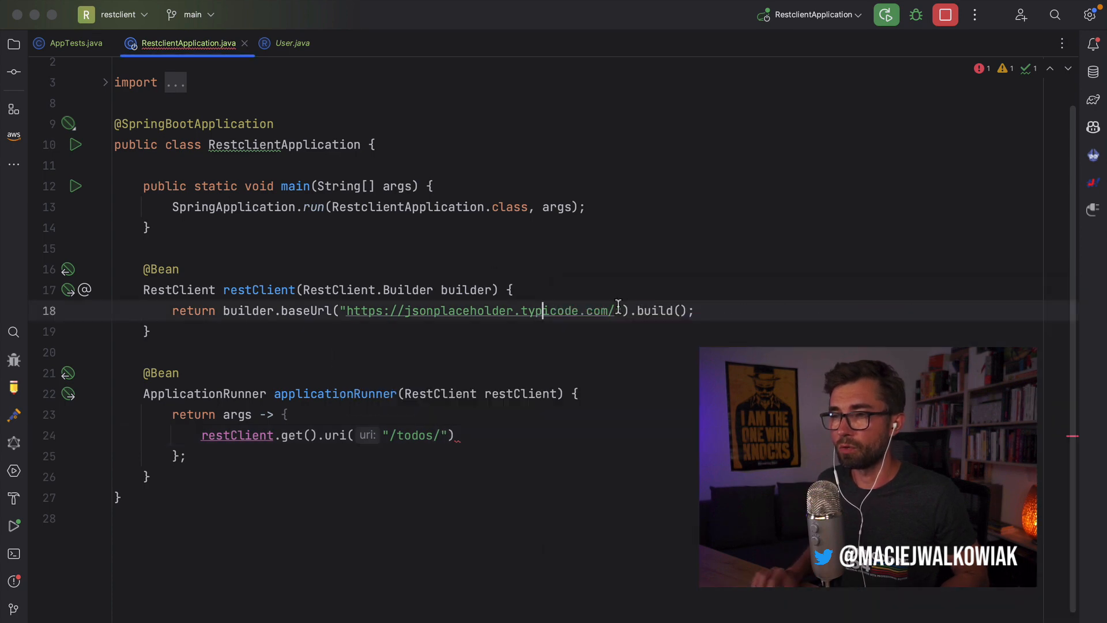
Chain .uri("/{id}", 10).retrieve() onto restClient.get() and begin a Todo record.
type("/todos/")
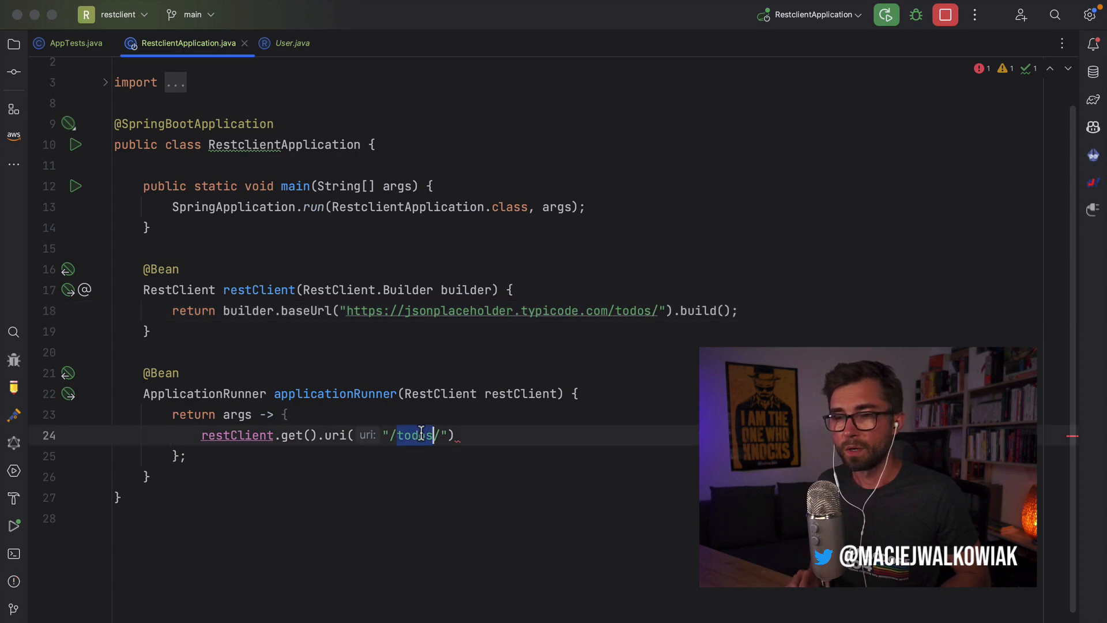
type("{id}")
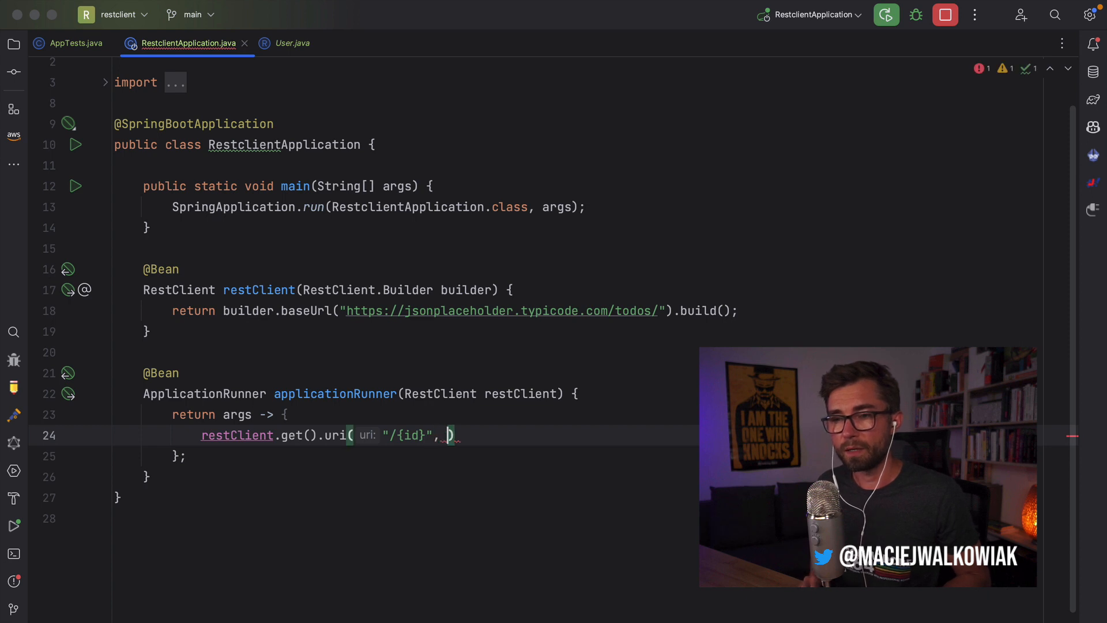
type("10)")
type(".retrieve(")
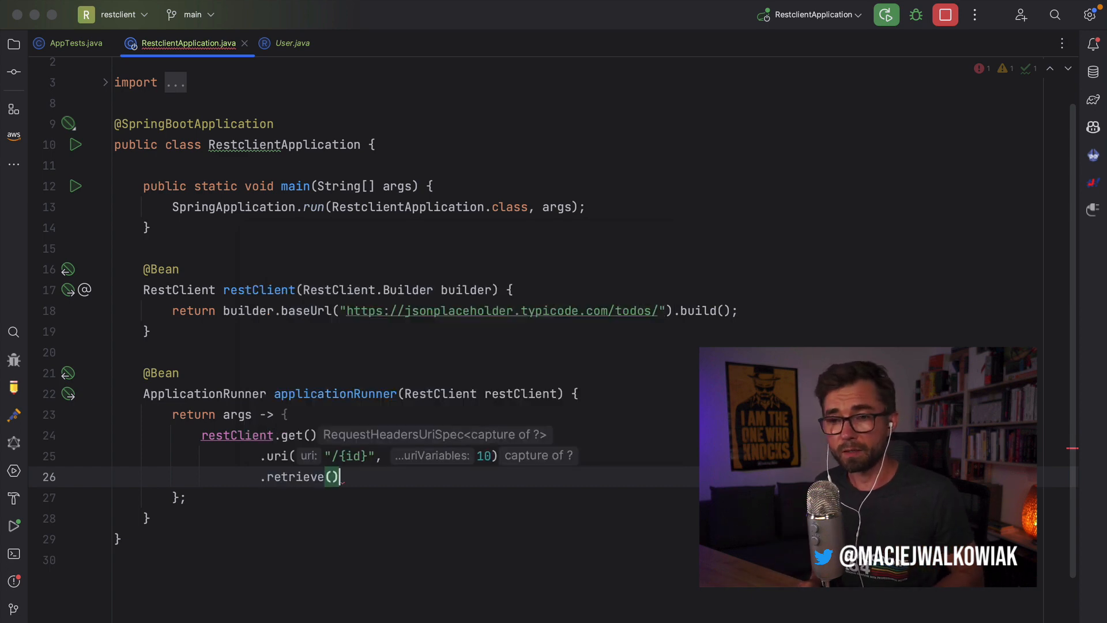
type(".")
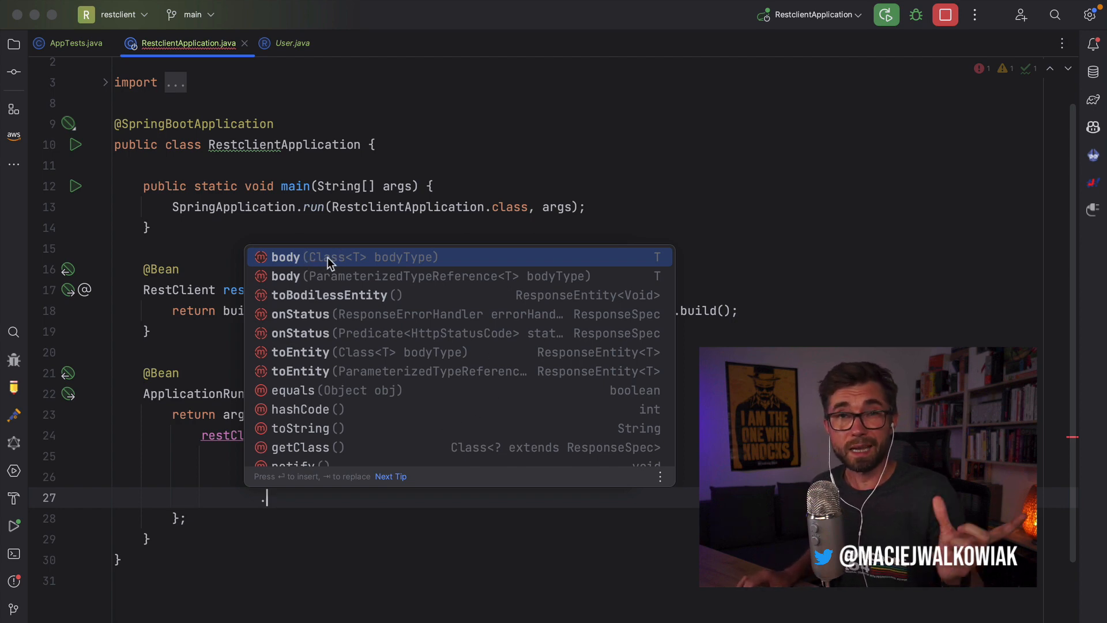
mouse_move(343, 268)
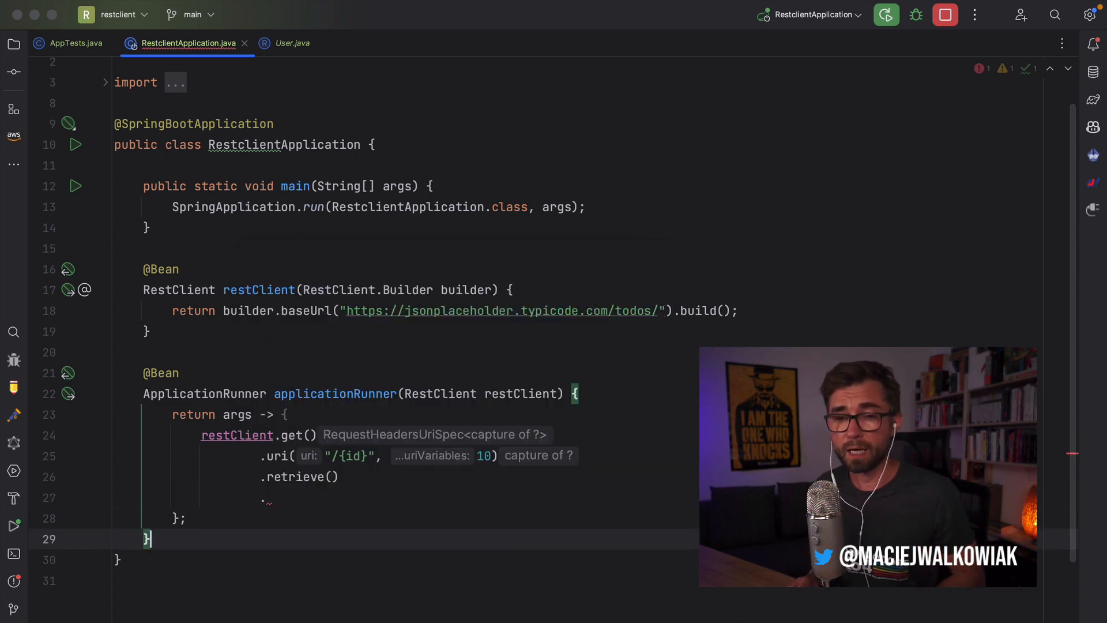
type("record T")
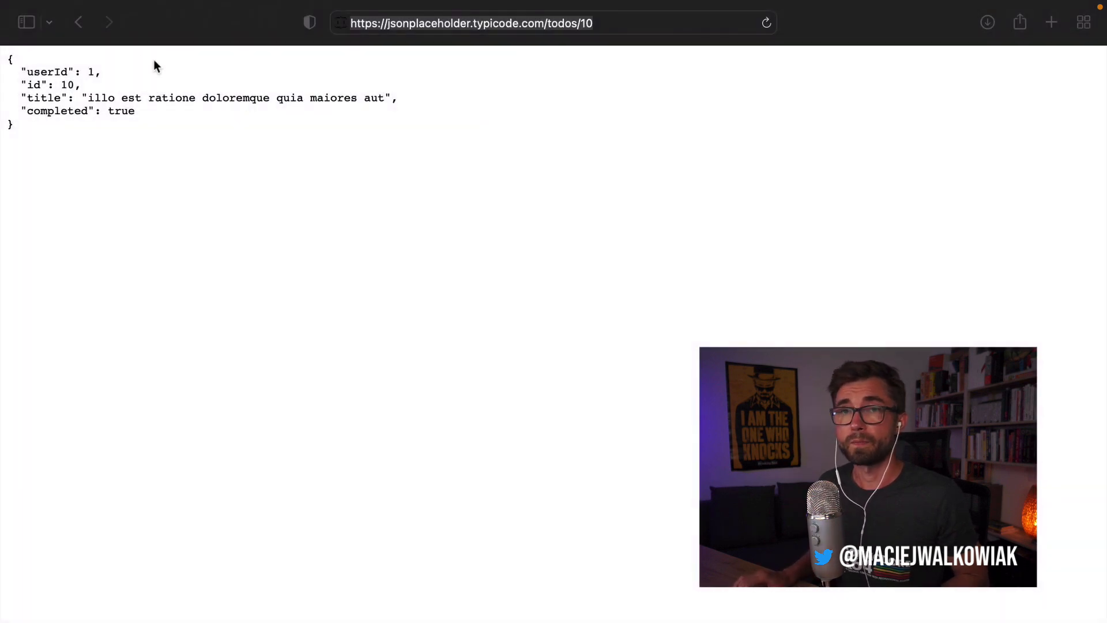
left_click(495, 22)
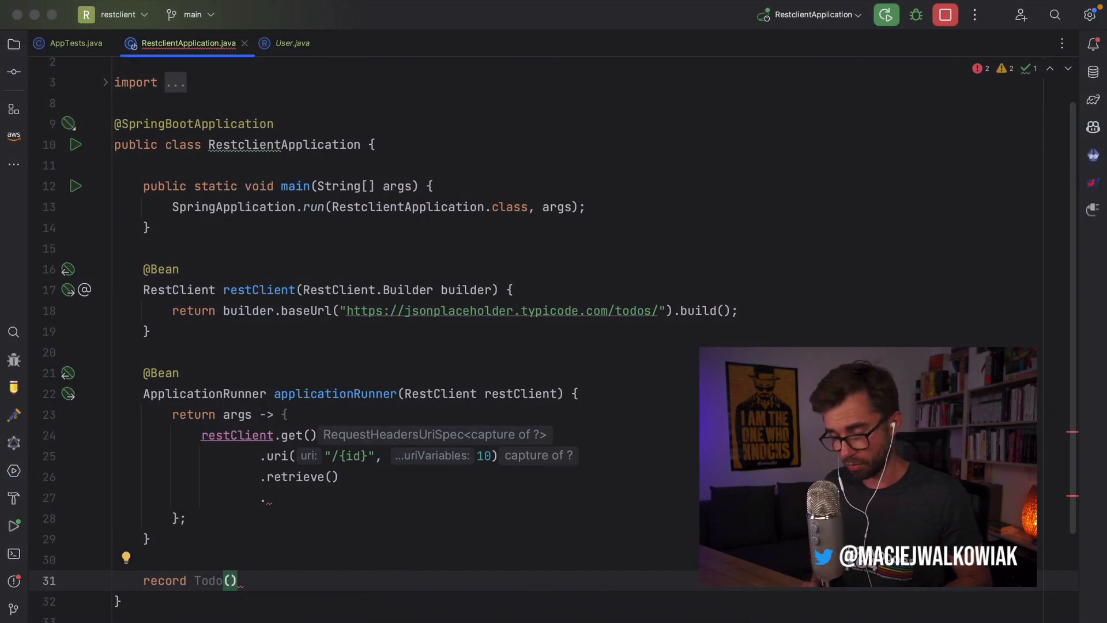
Complete the record as Todo(Long id, Long userId, String title).
type("Long id,")
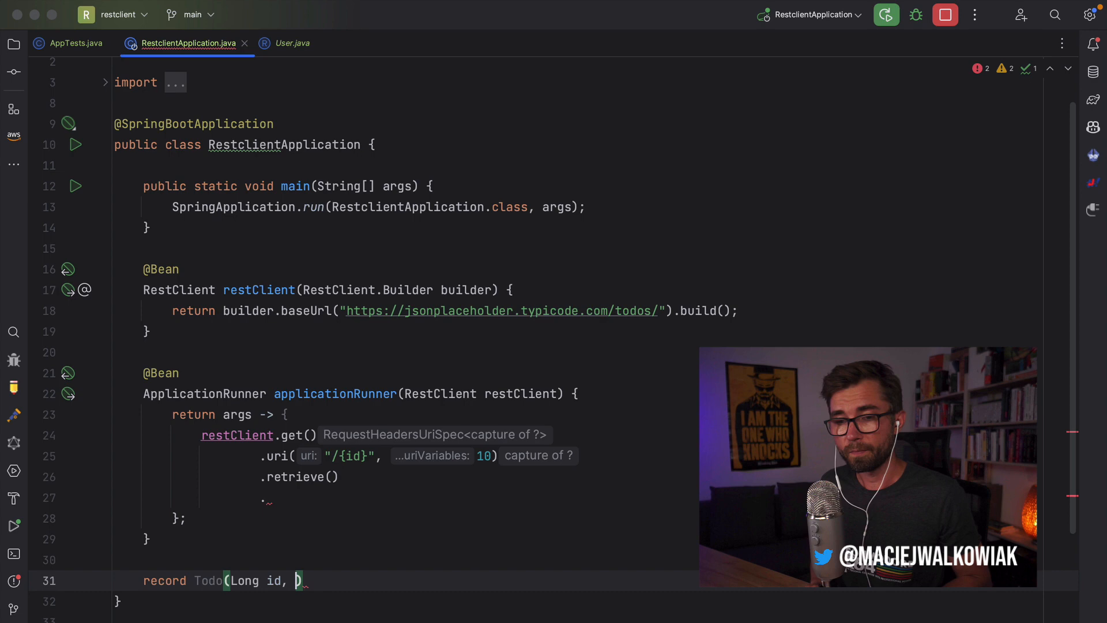
type("Long userId,S")
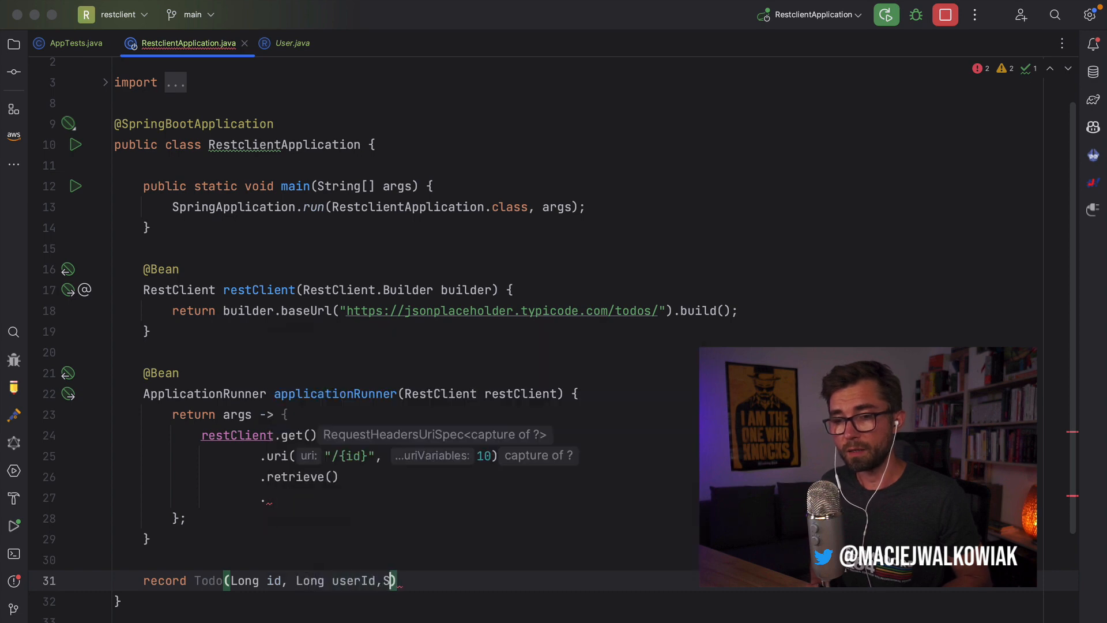
type("tring")
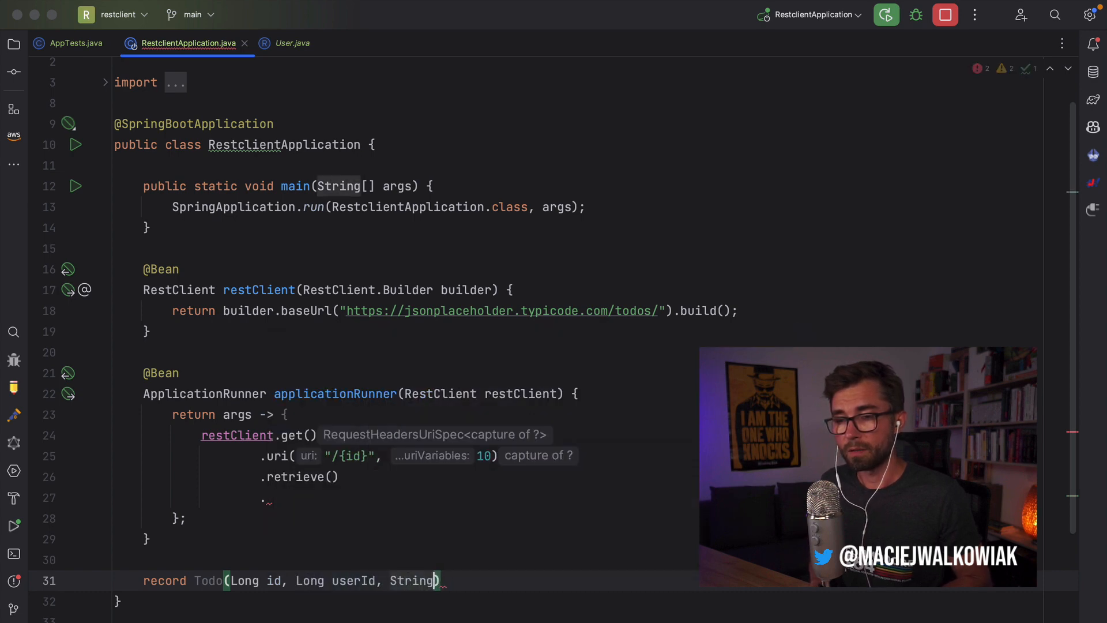
type("title")
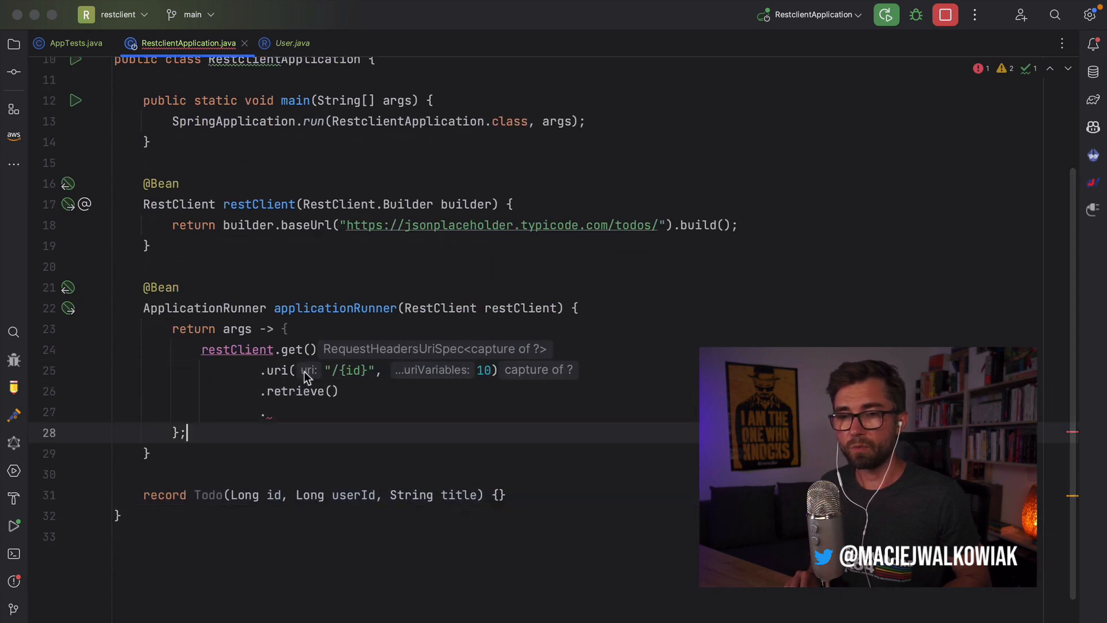
Read todo 10 via .body(Todo.class), print it with System.out.println, and rerun the app.
type(".body()")
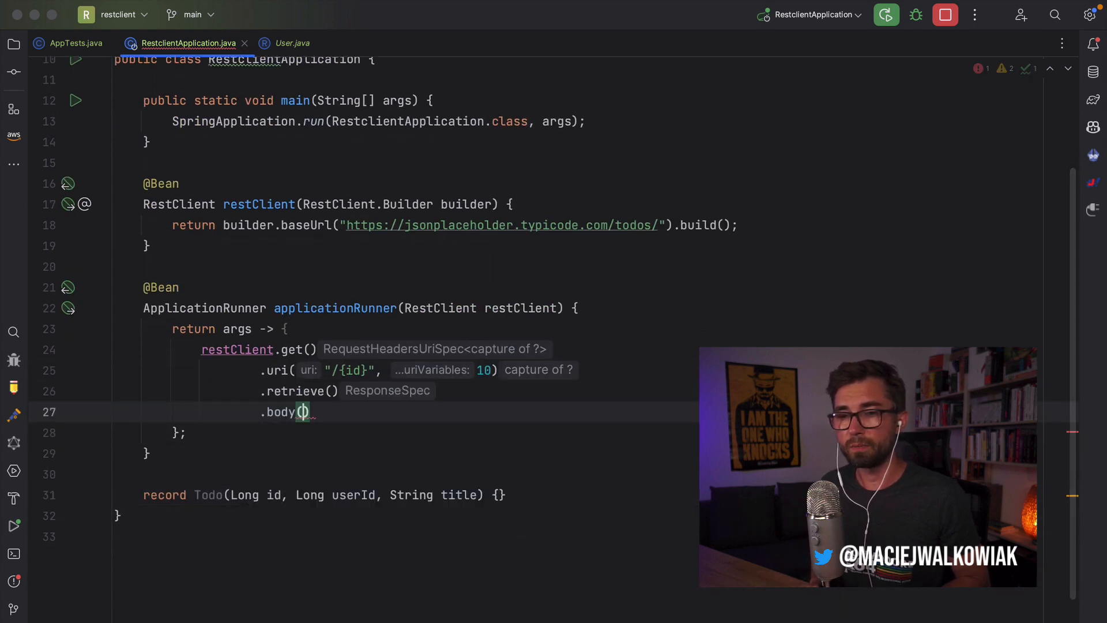
type("Todo.class")
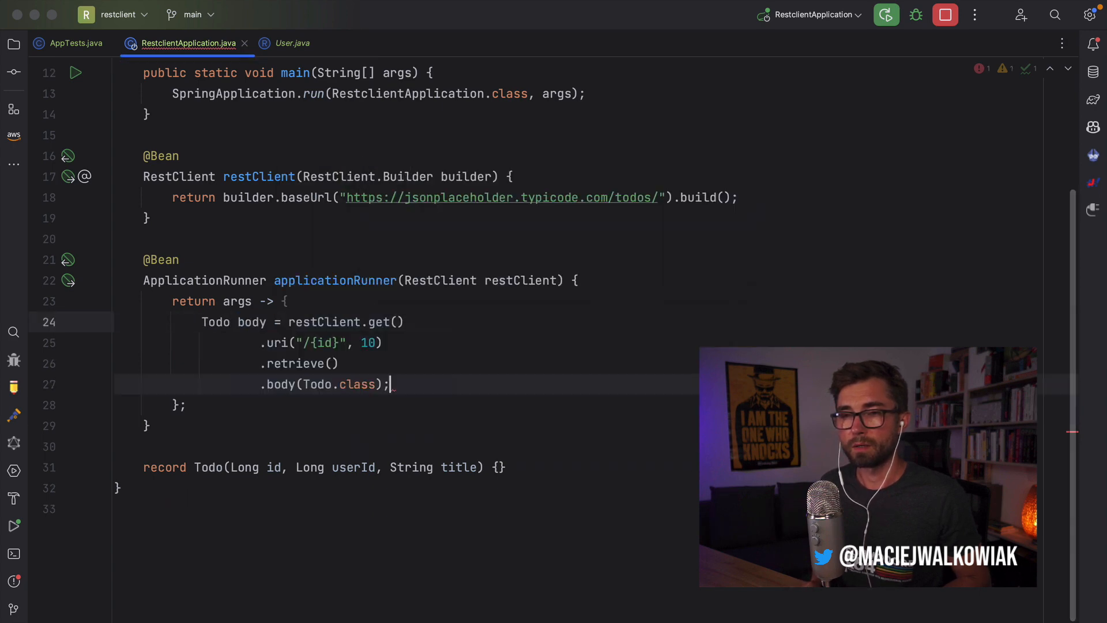
type("System.out.println();")
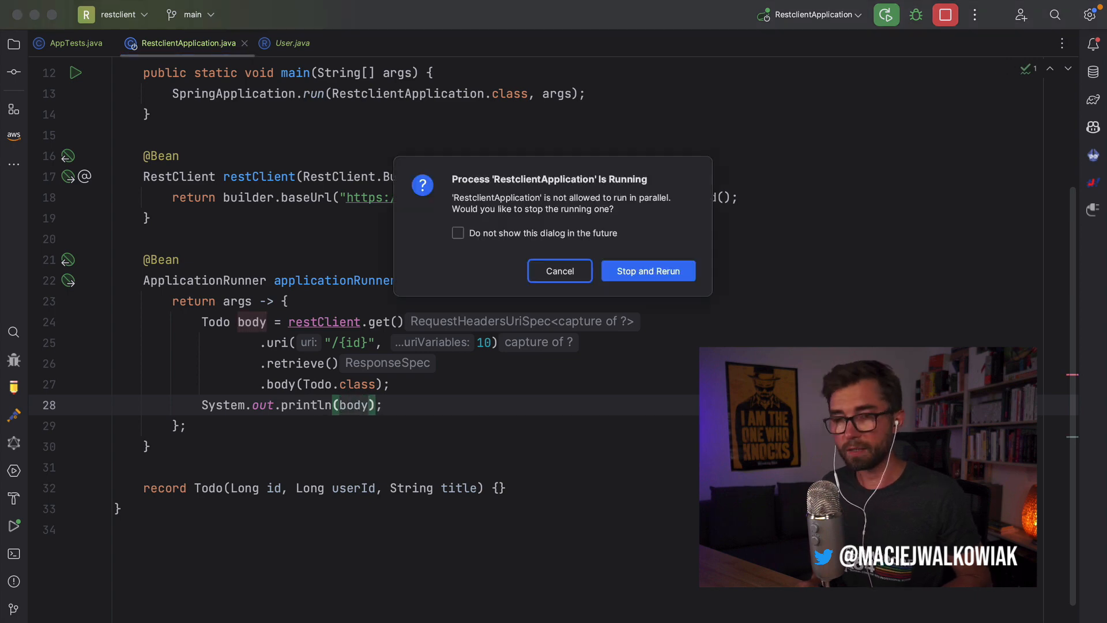
left_click(647, 270)
type("toEntit")
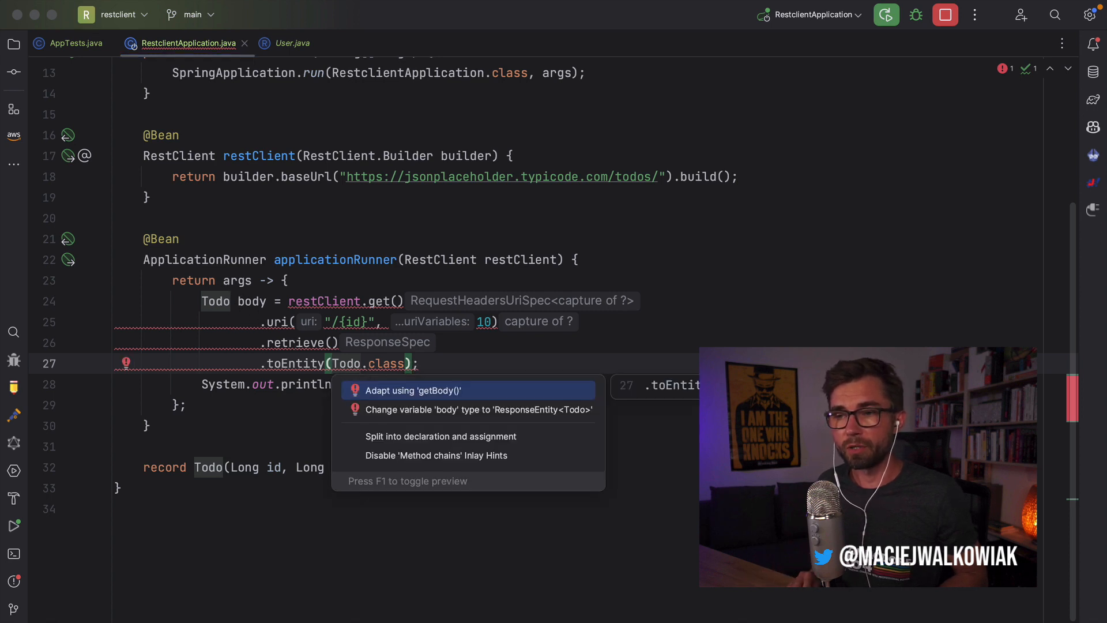
Retype the result as a ResponseEntity named response, print response.getBody(), and use toBodilessEntity().
left_click(478, 410)
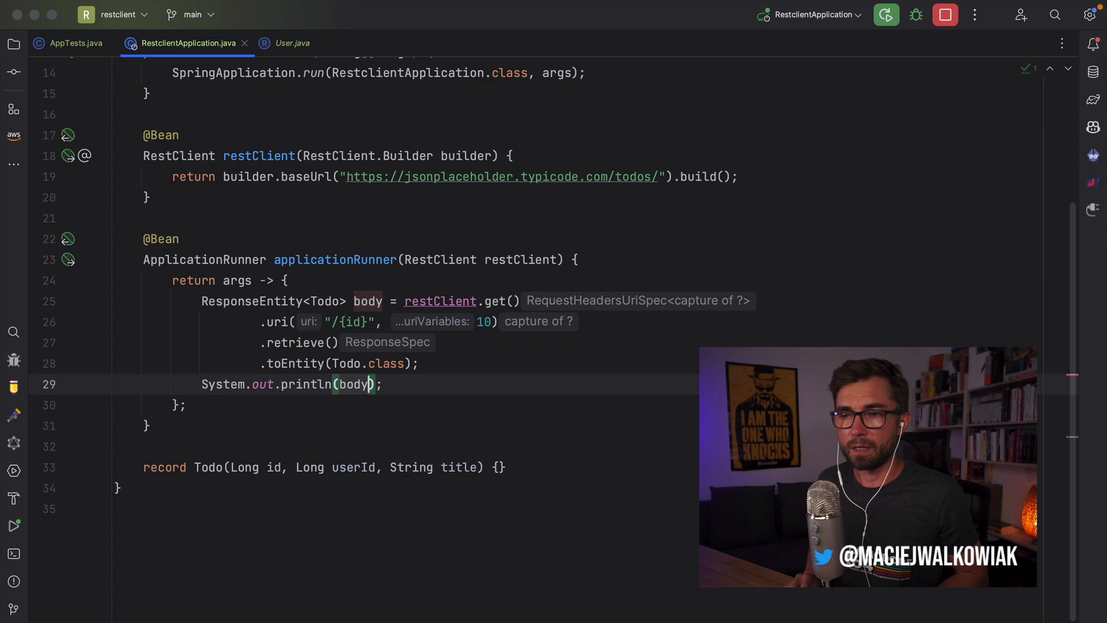
type("response")
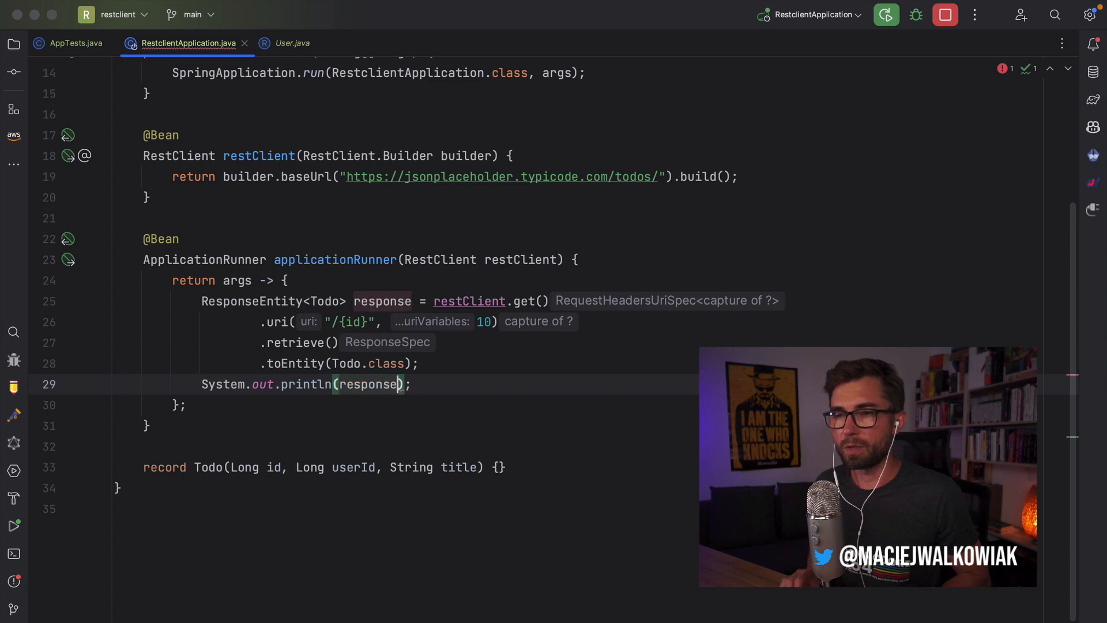
type(".getBody()")
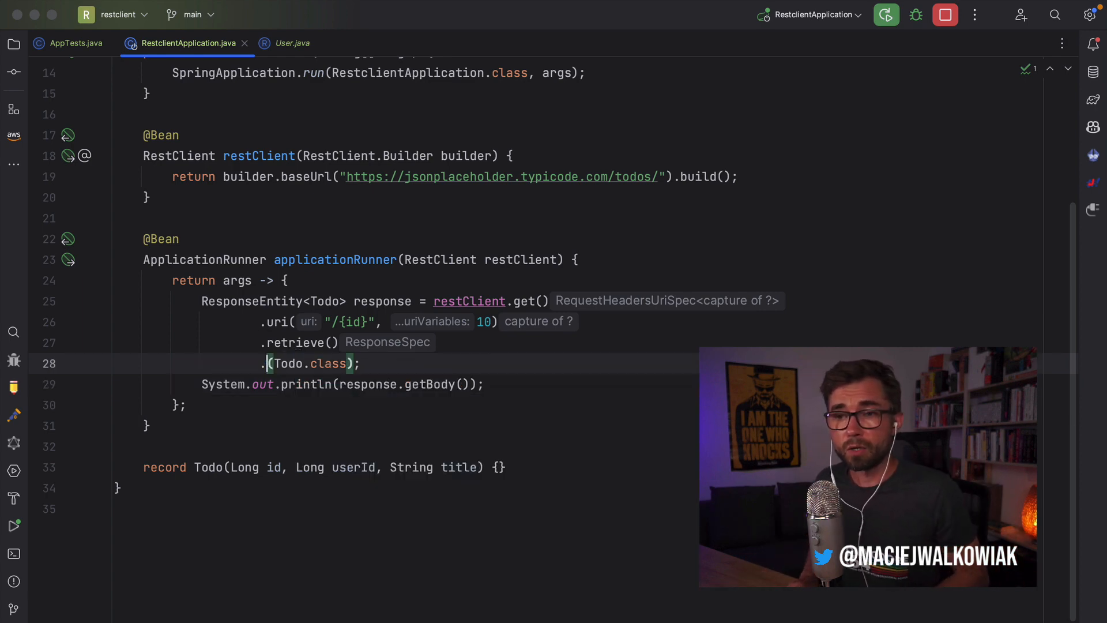
type("toBodilessEntity(")
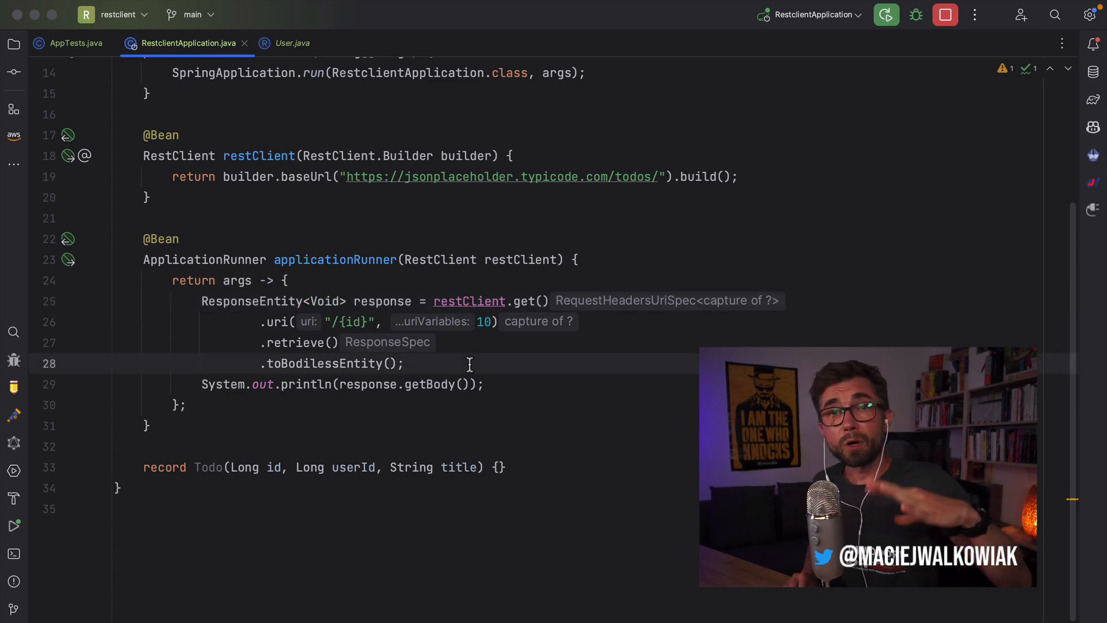
key("cmd+tab")
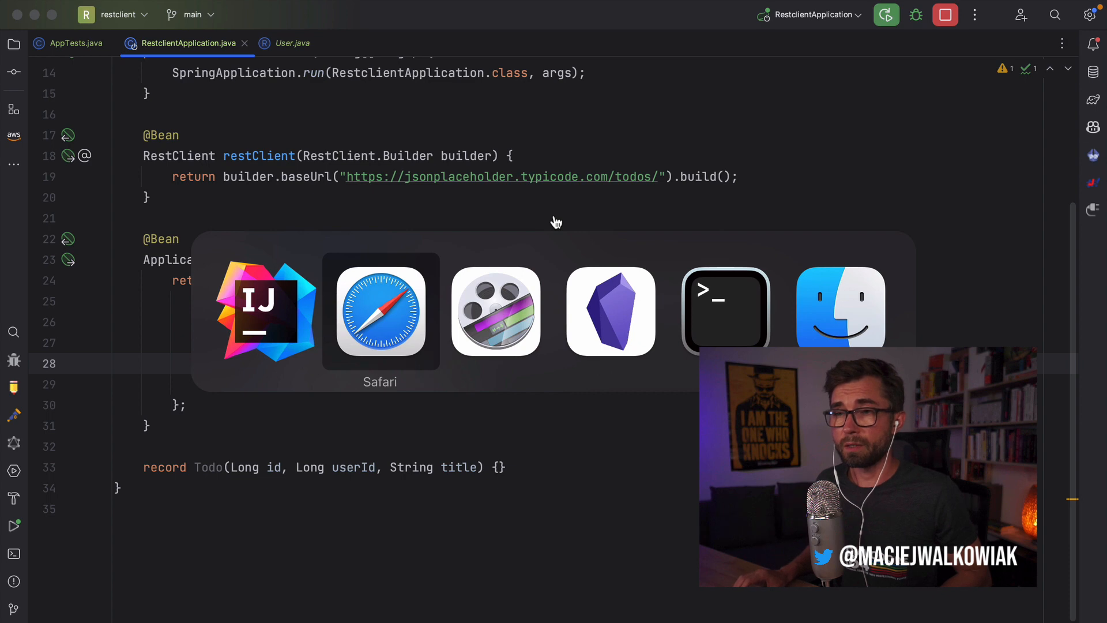
Bring Safari to the front and view the jsonplaceholder.typicode.com/todos/10 JSON.
left_click(380, 311)
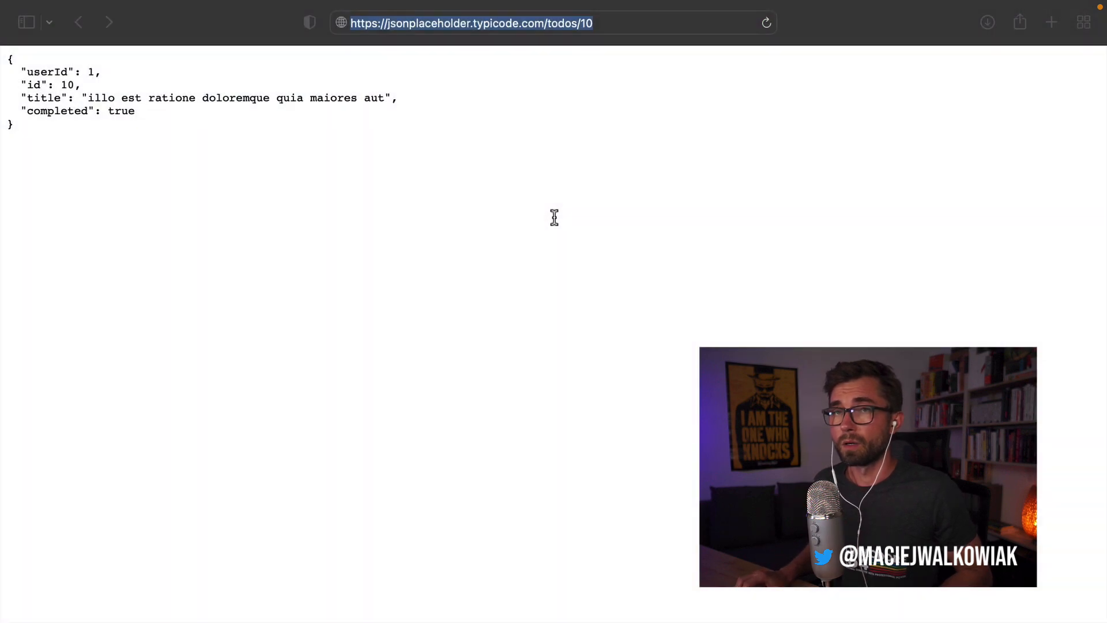
left_click(472, 22)
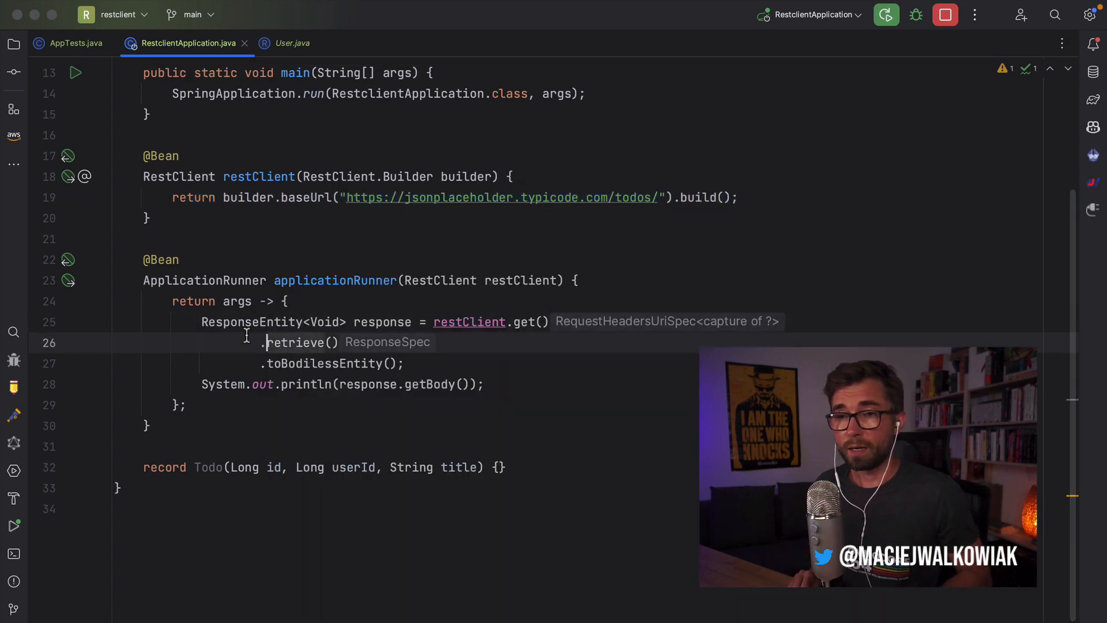
Replace the Void type argument with Todo in the todos request's generic types.
type(".to")
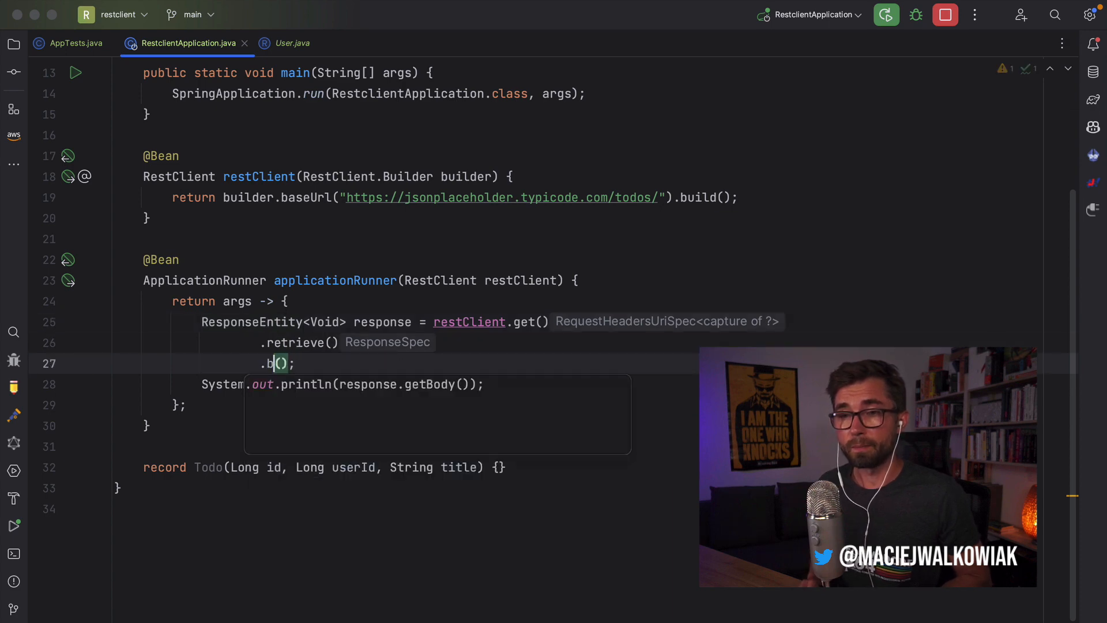
type("ody")
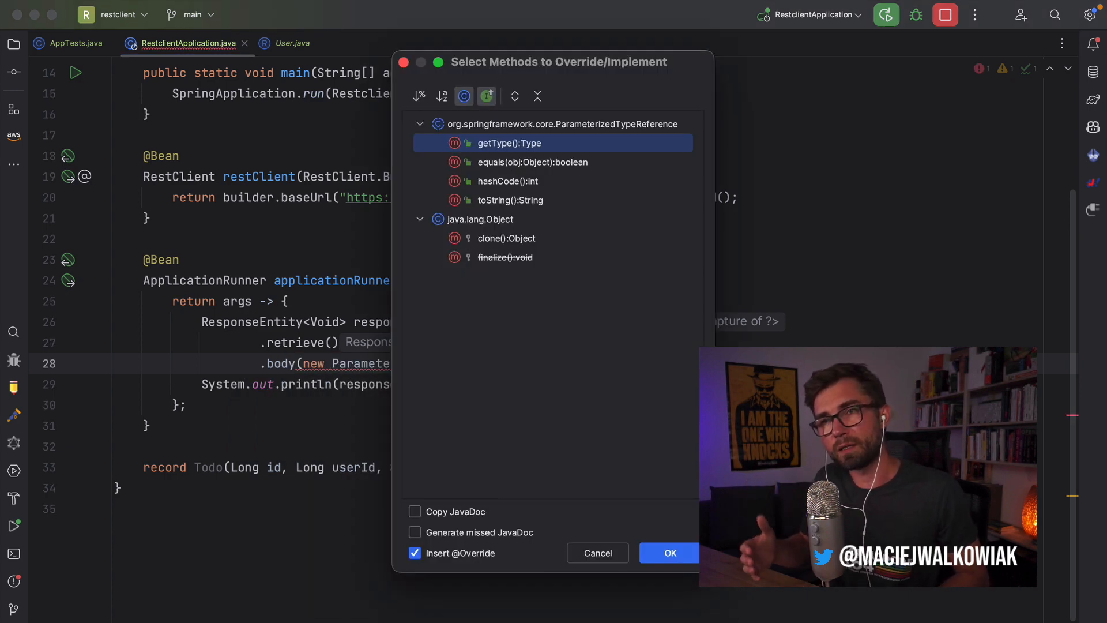
left_click(597, 554)
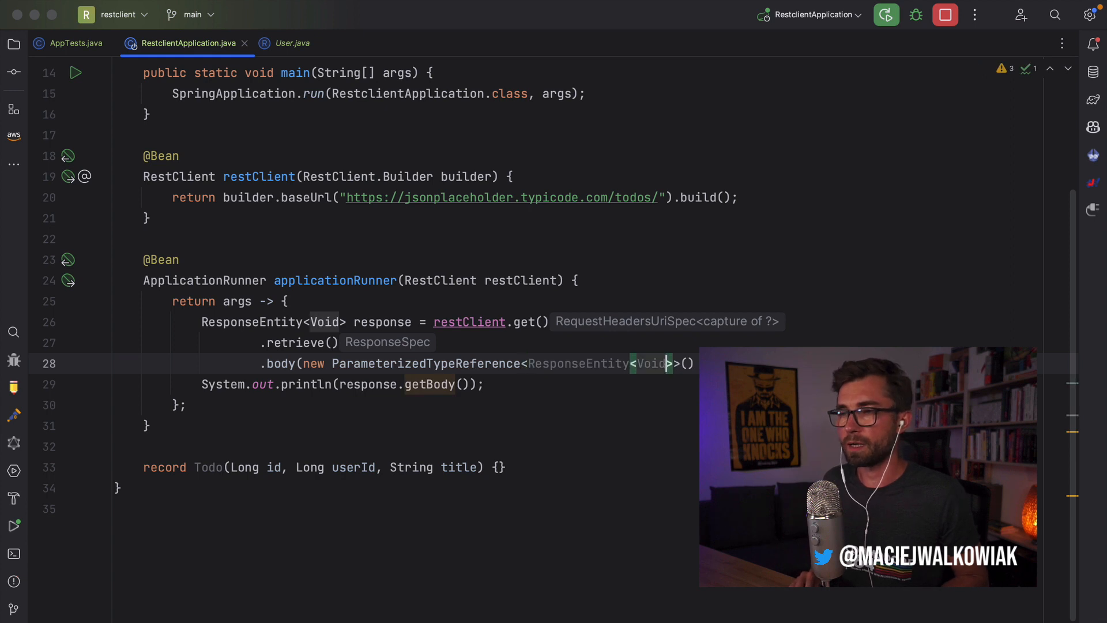
type("Todo")
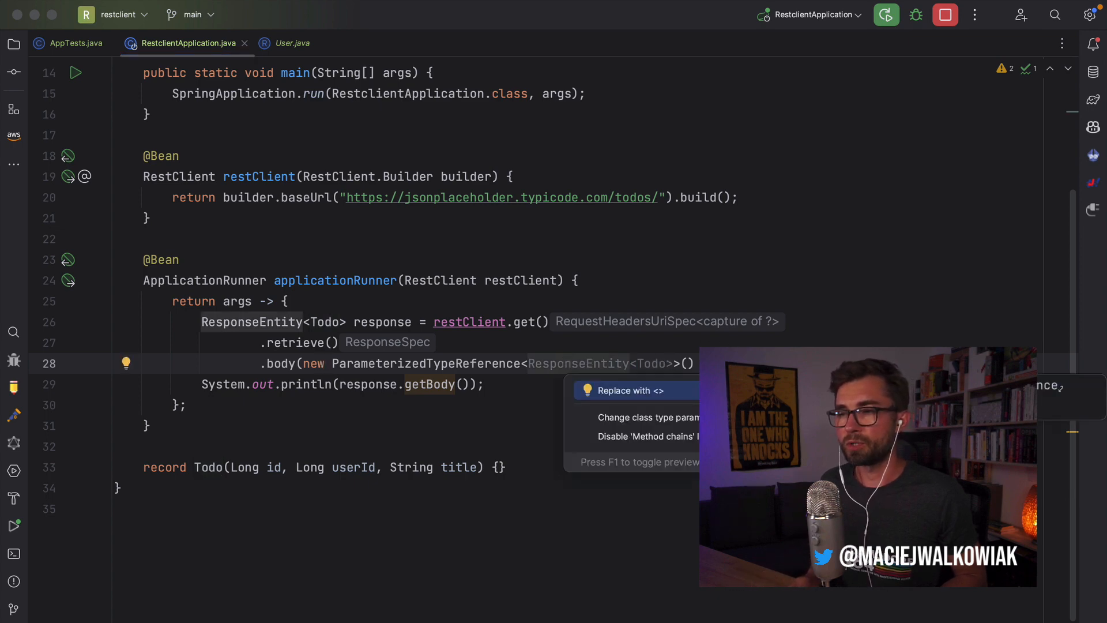
Dismiss the code-fix popup and declare the response variable as var instead of ResponseEntity<Todo>.
left_click(627, 389)
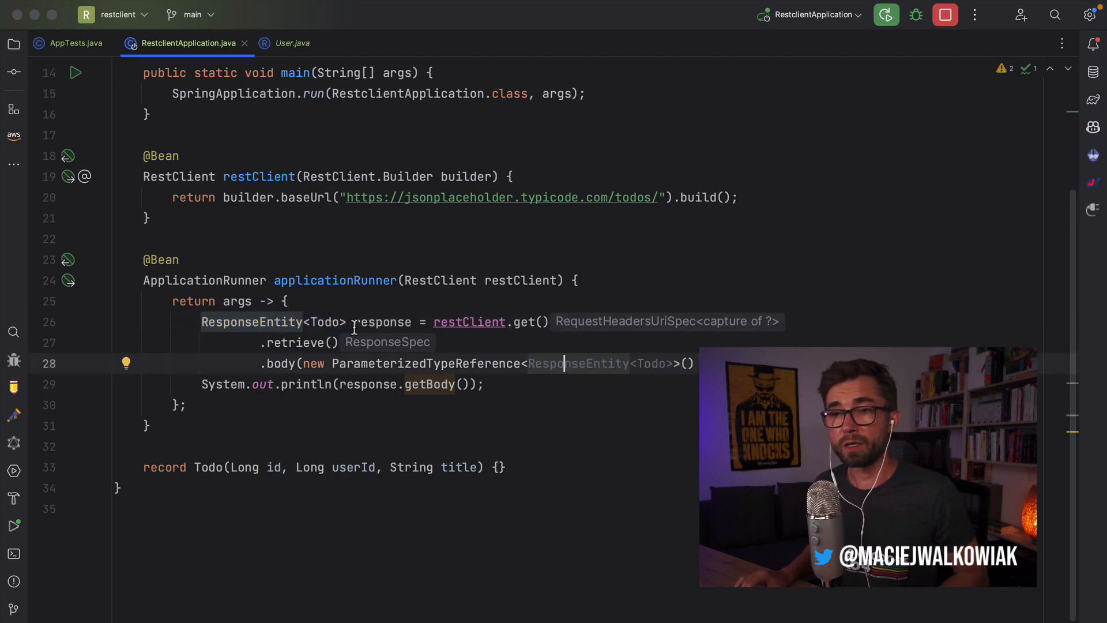
double_click(252, 322)
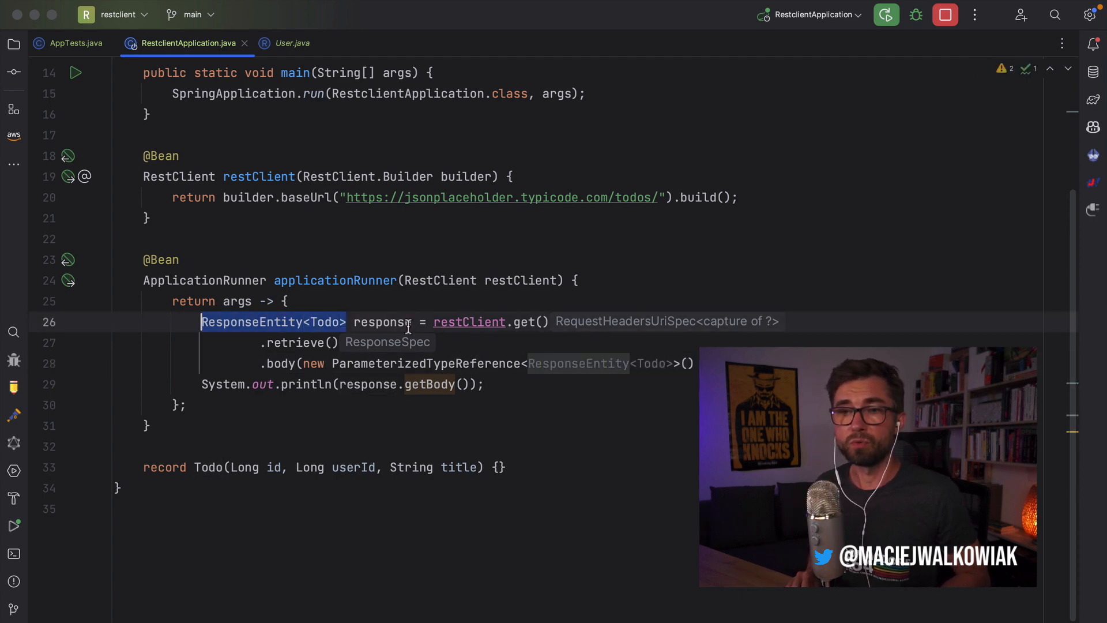
type("var")
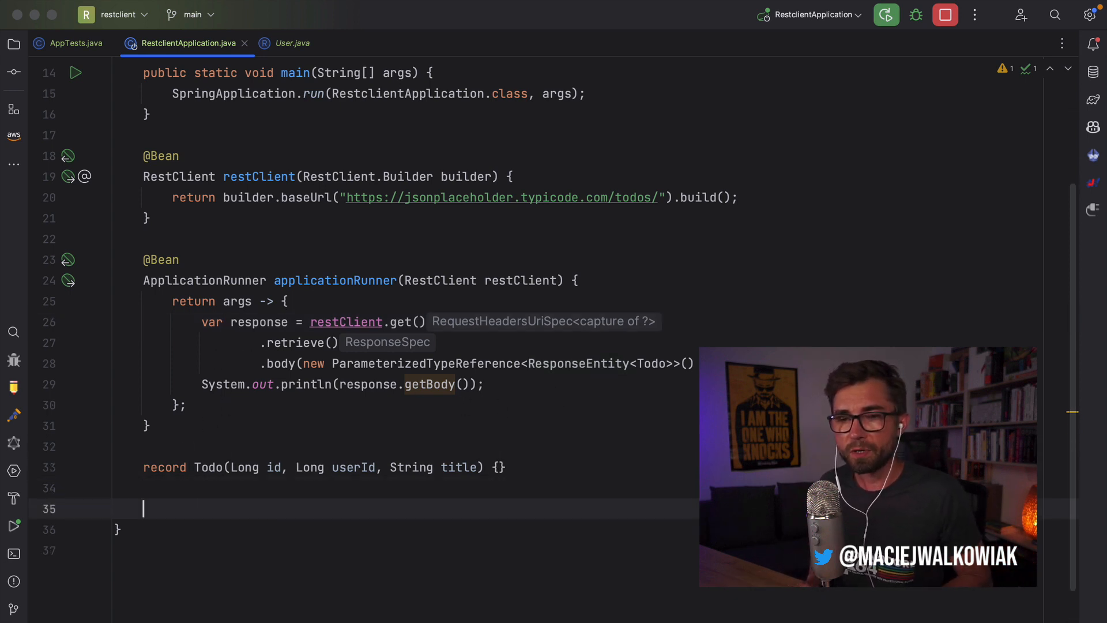
type("interface T")
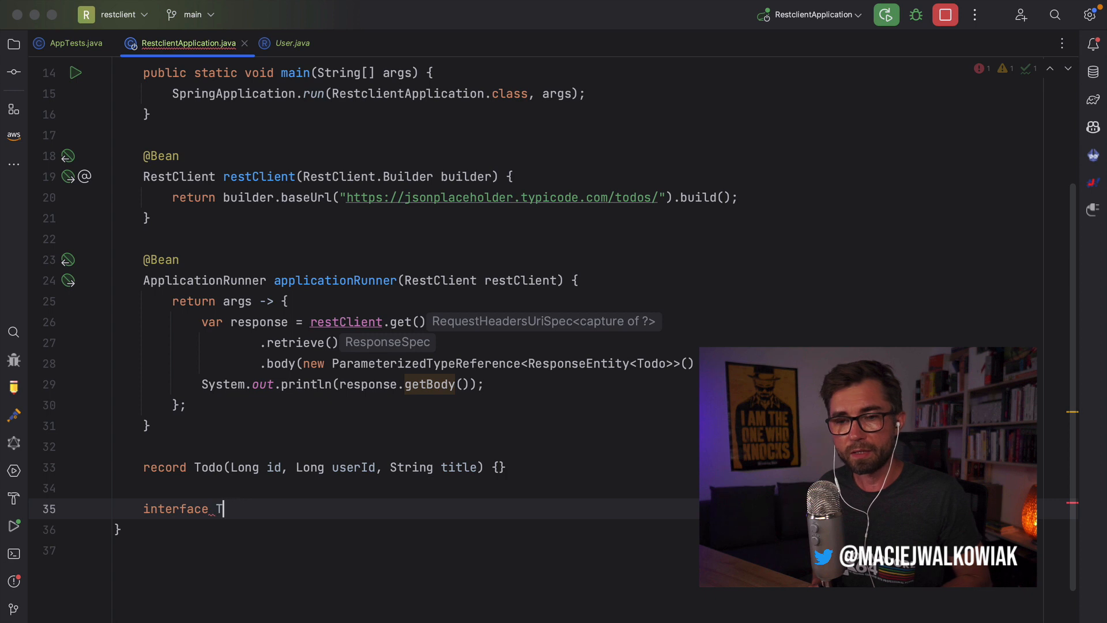
type("odoClient")
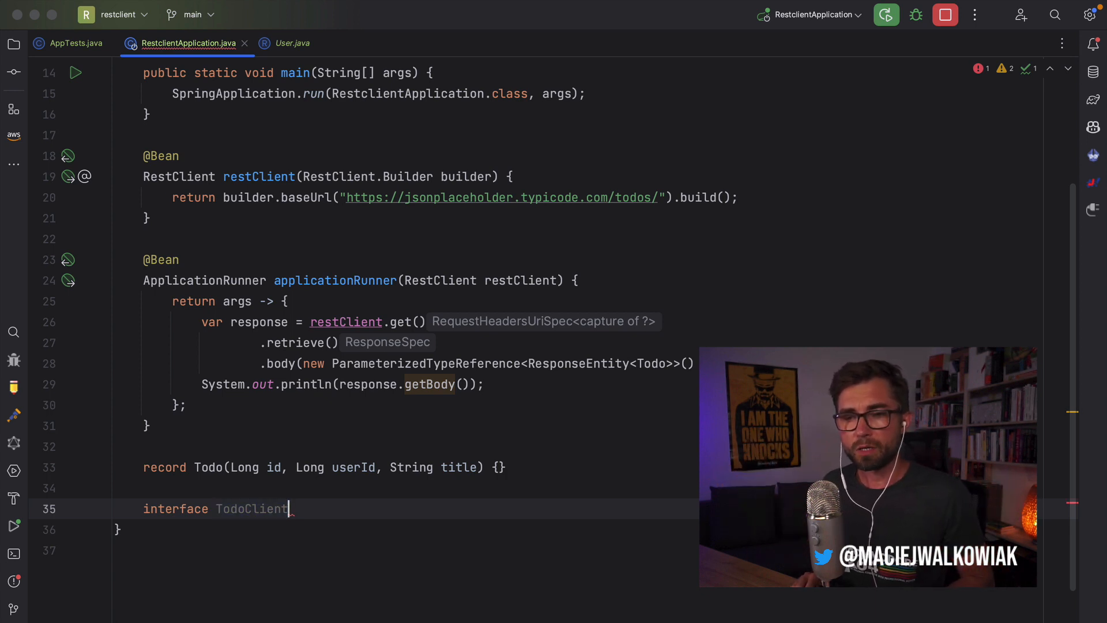
type("{")
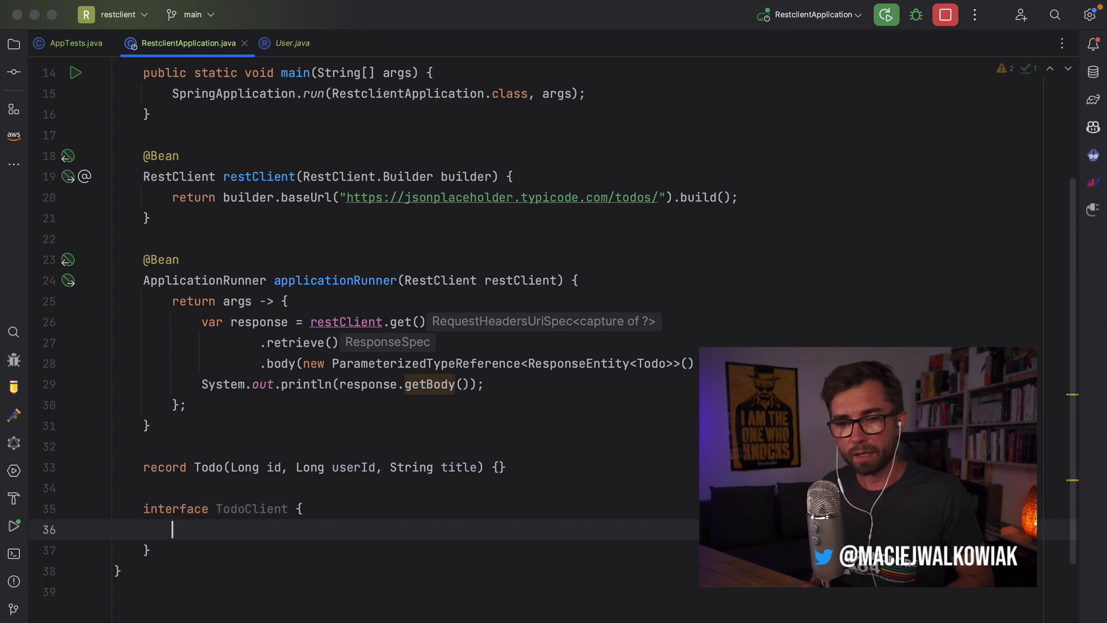
type("@Get")
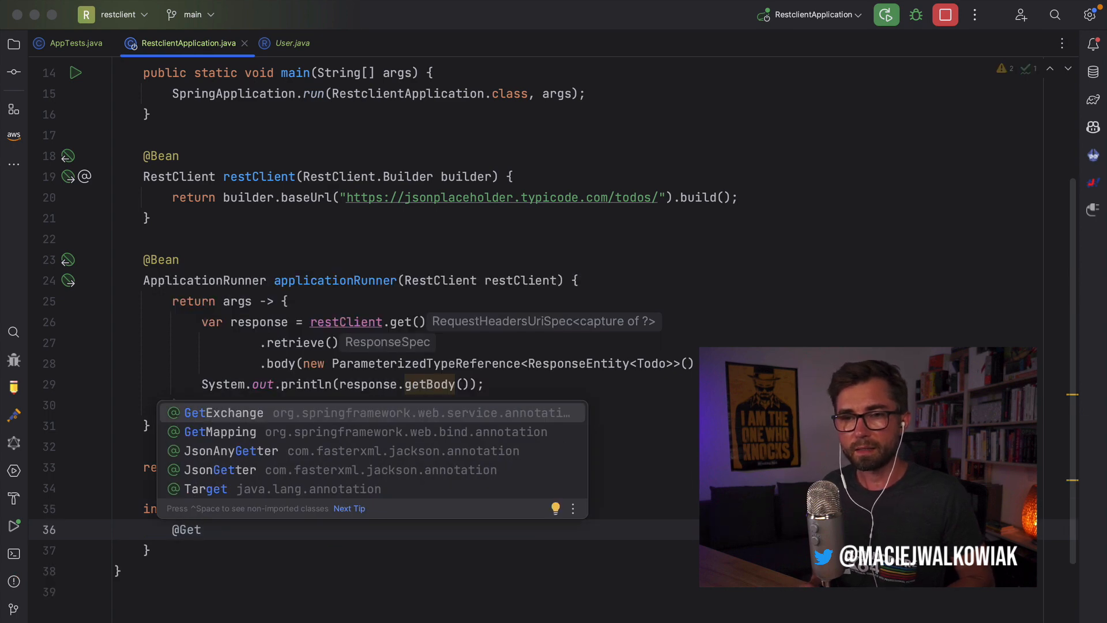
left_click(223, 413)
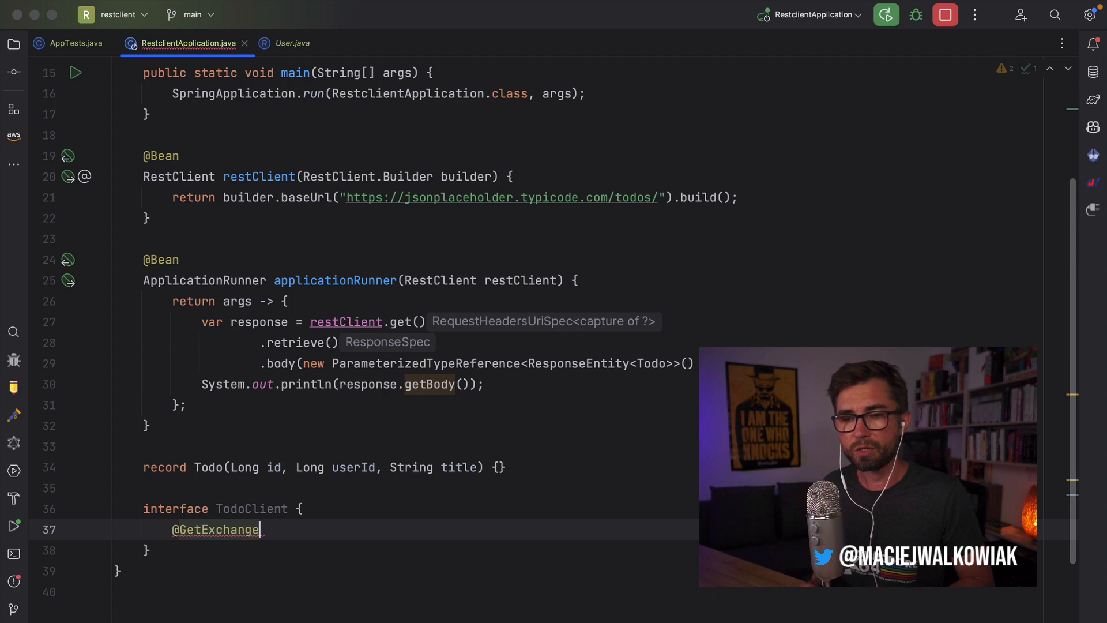
type("List<Todo>")
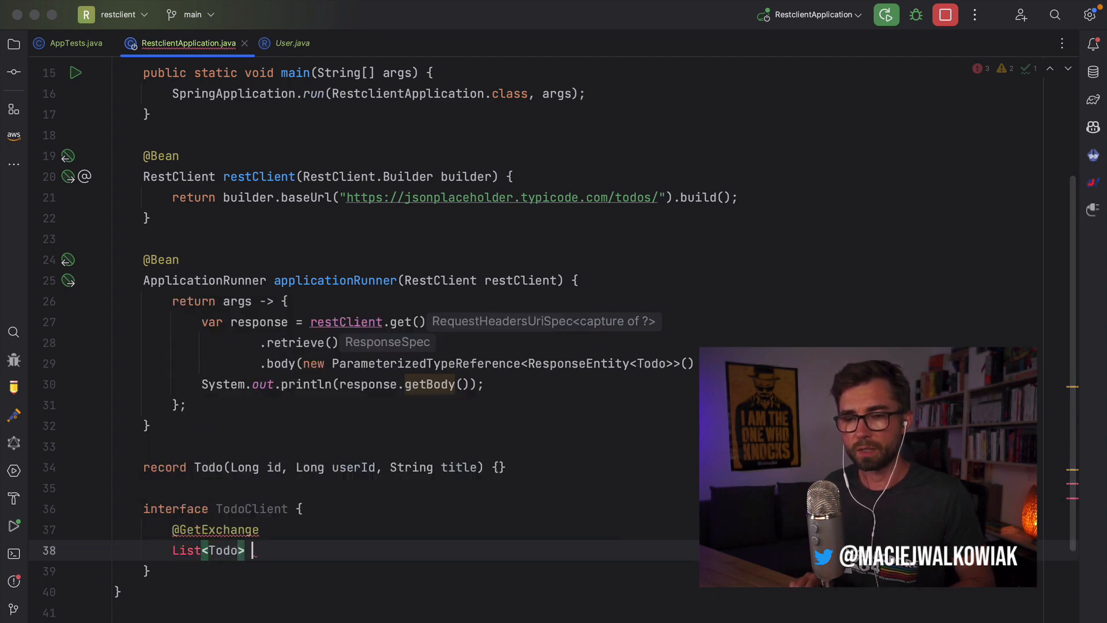
type("todos();")
type("@Bean")
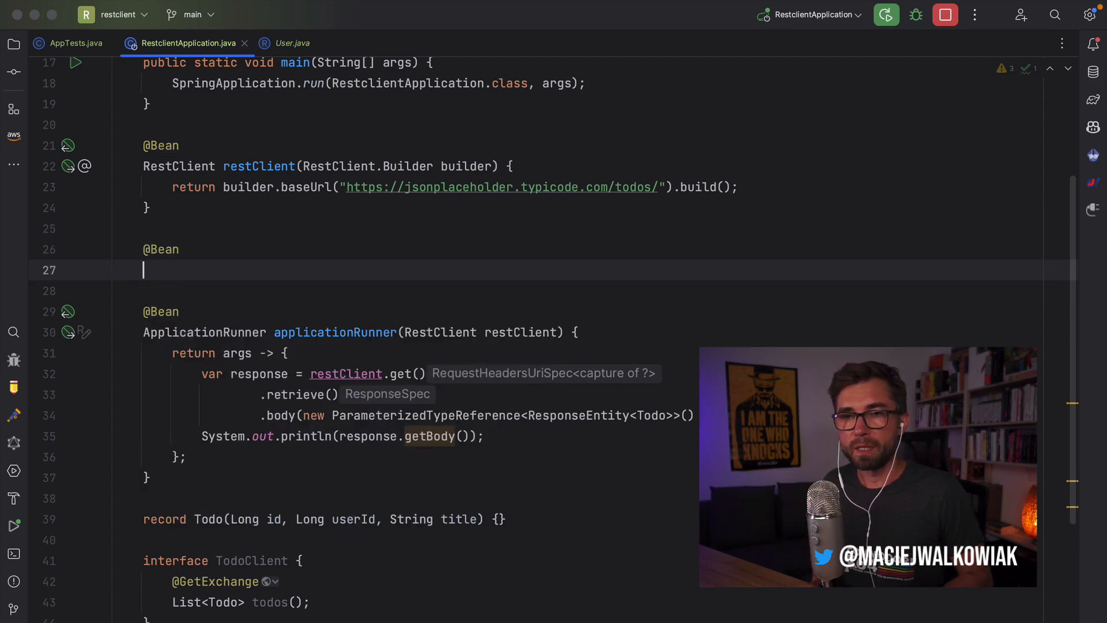
Write the bean method signature TodoClient todoClient(RestClient restClient).
type("TodoClient")
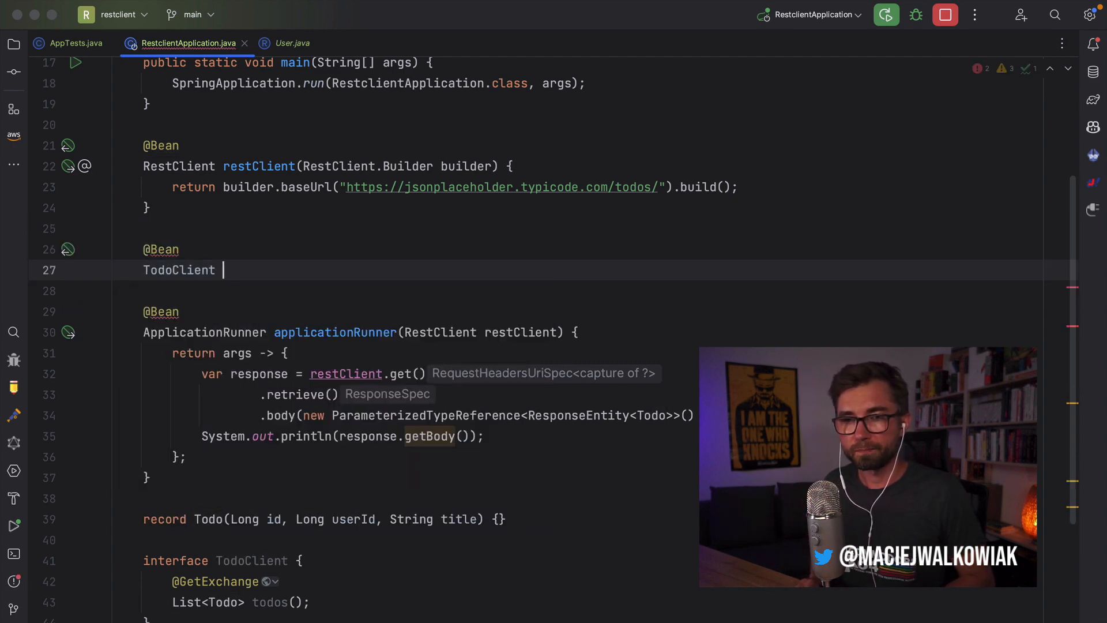
type("todoClient()")
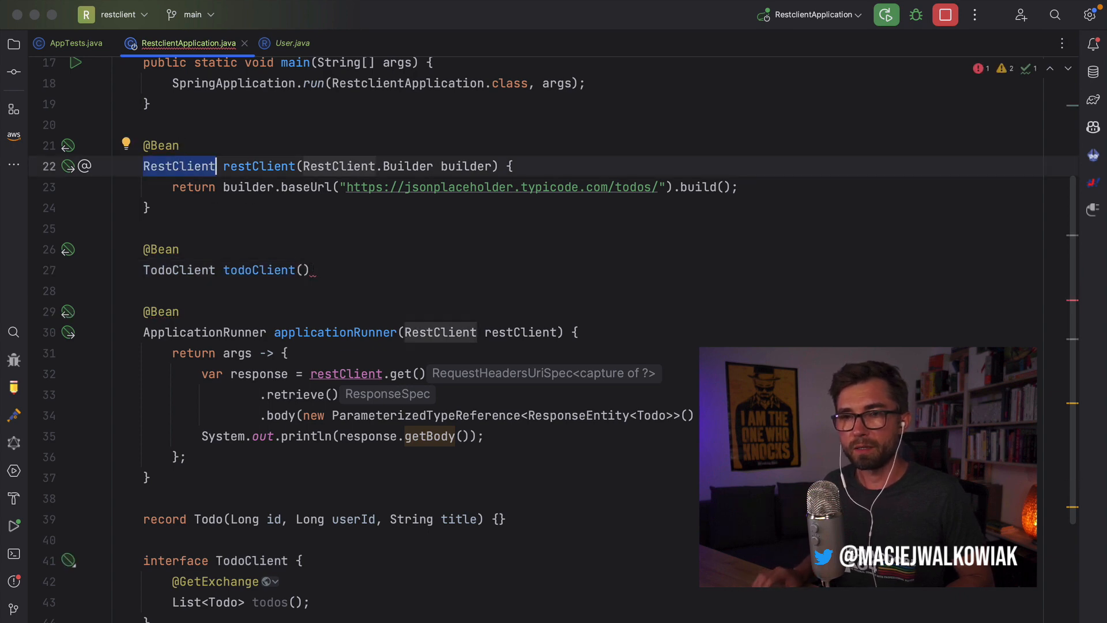
type("RestClient")
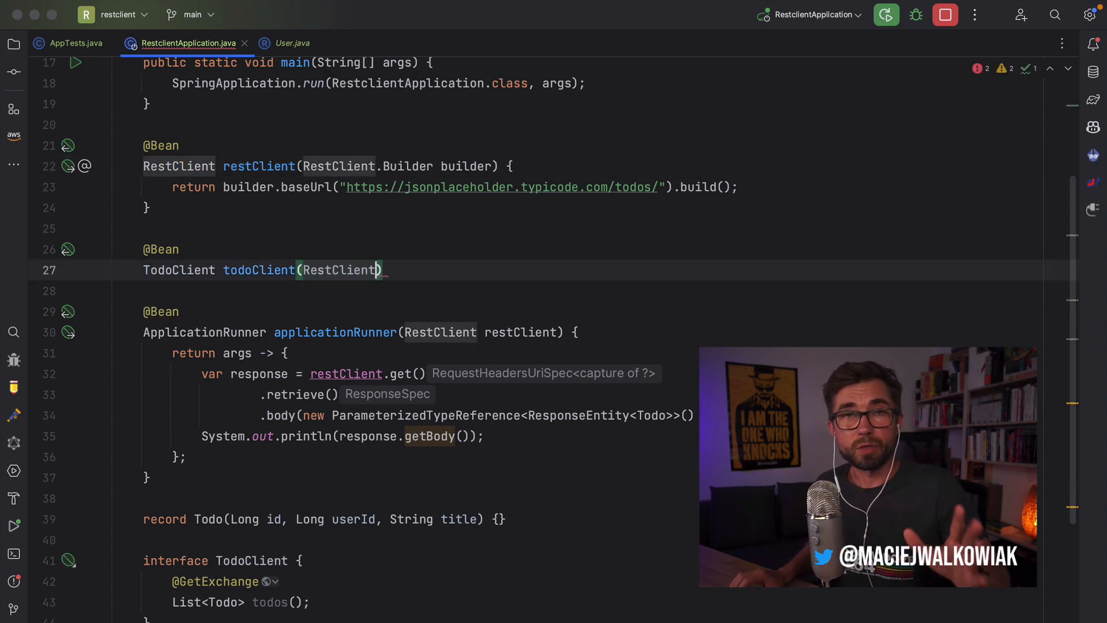
type("\" \"")
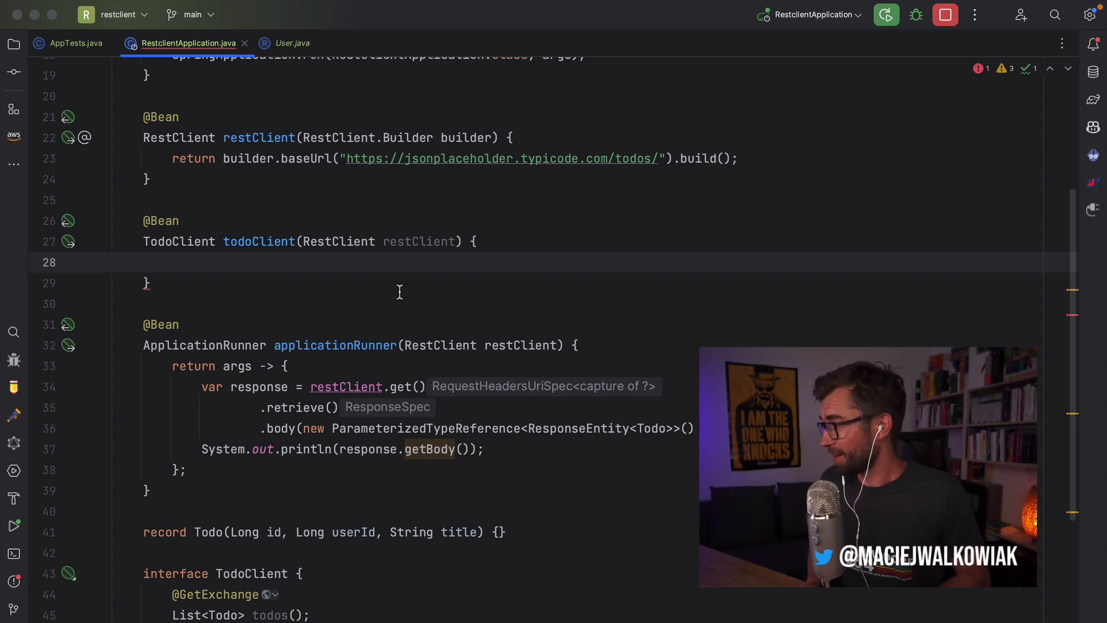
Build an HttpServiceProxyFactory from RestClientAdapter.create(restClient).
type("Ht")
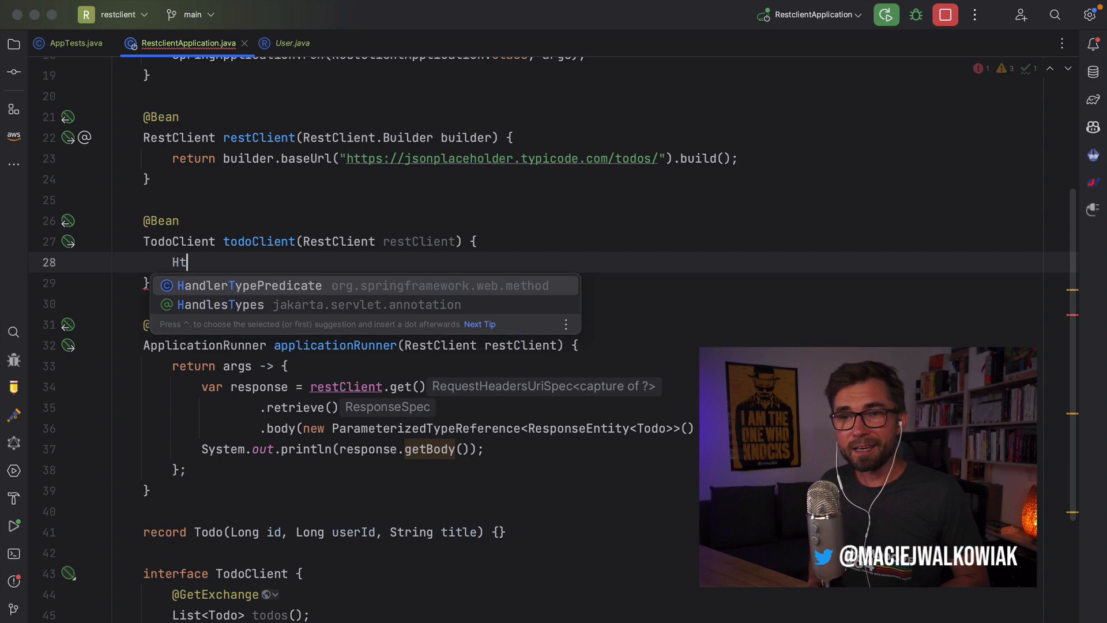
type("HttpServiceProxyFactory.builderFor(")
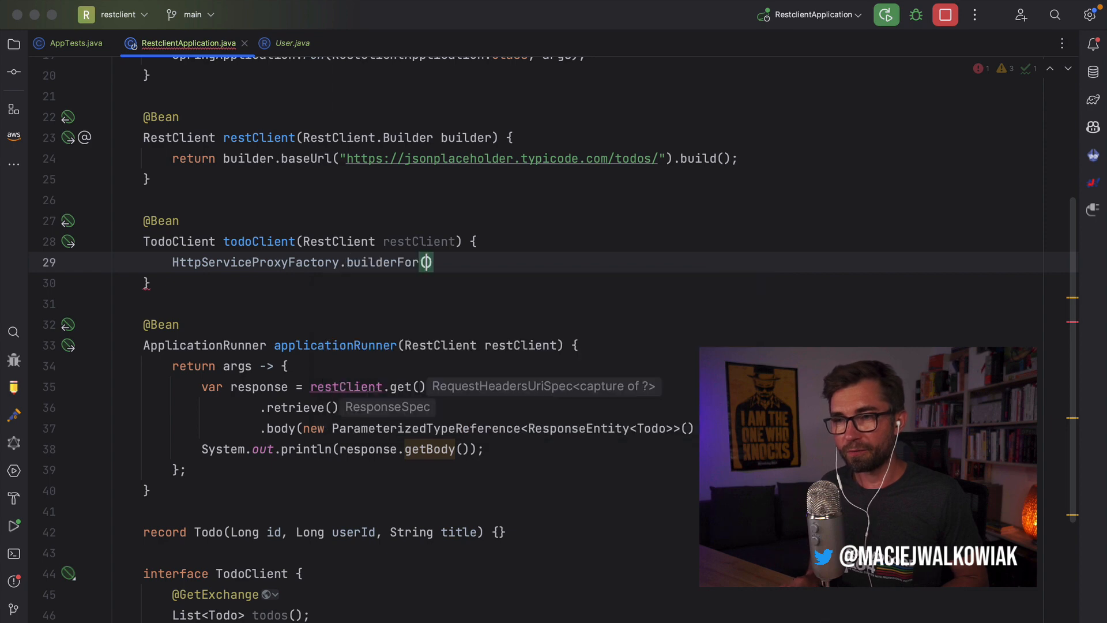
type("RestClientAdapter.")
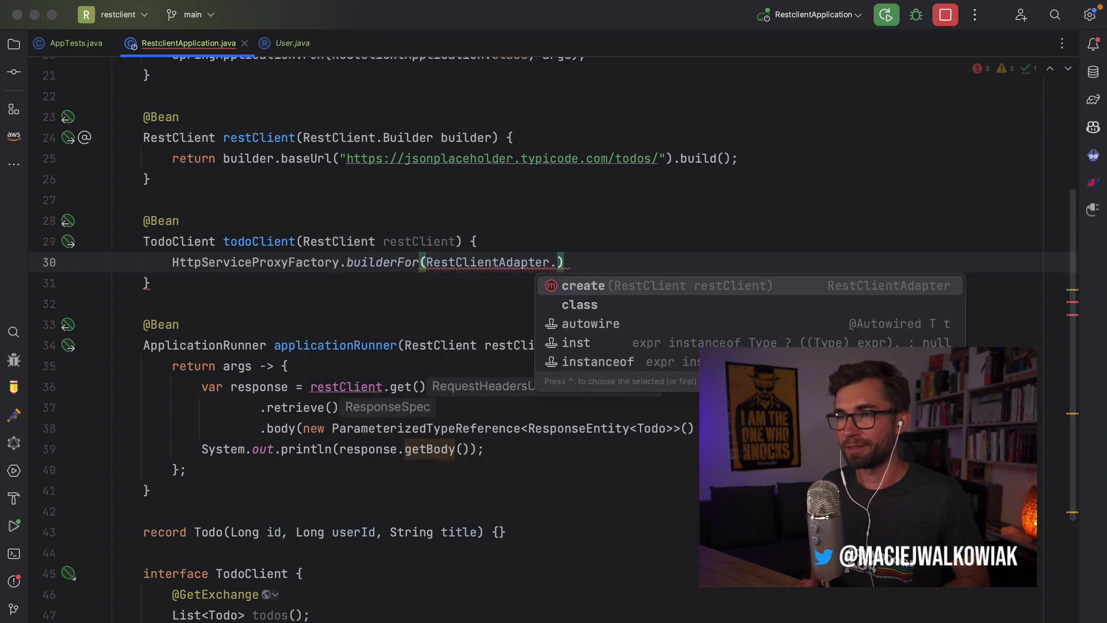
left_click(584, 286)
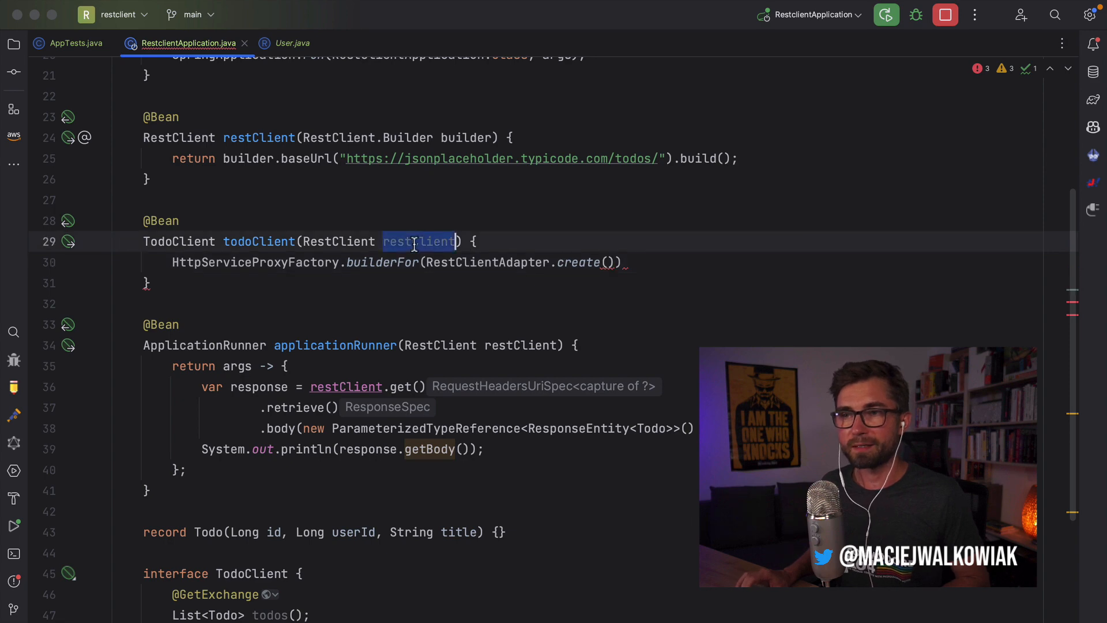
type("restClient")
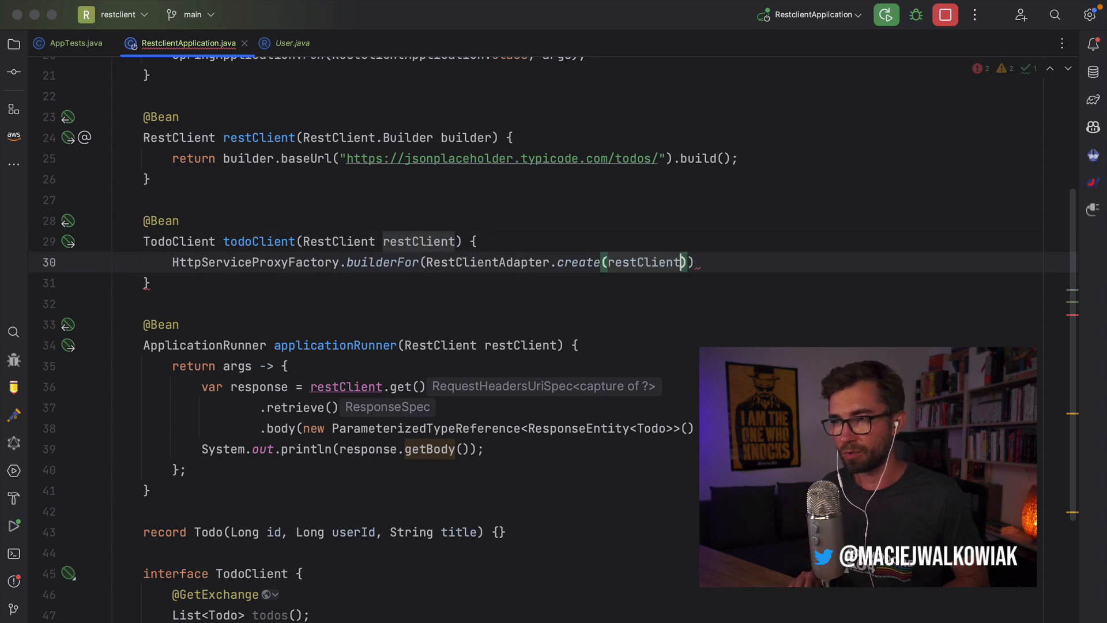
type(".build()")
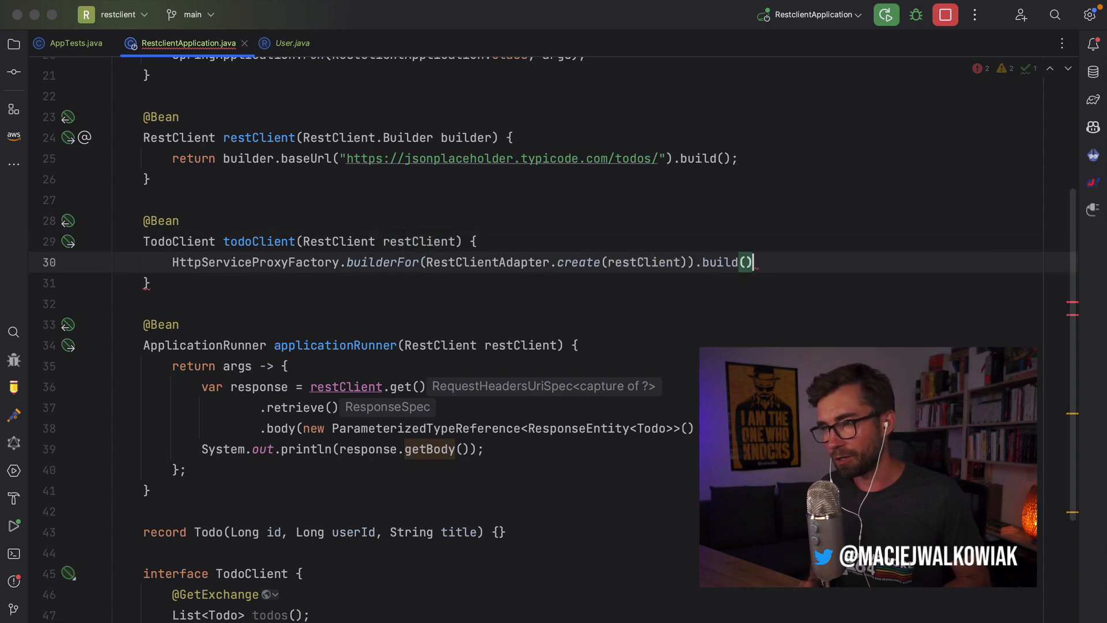
Return factory.createClient(TodoClient.class) from the todoClient bean.
type("fa")
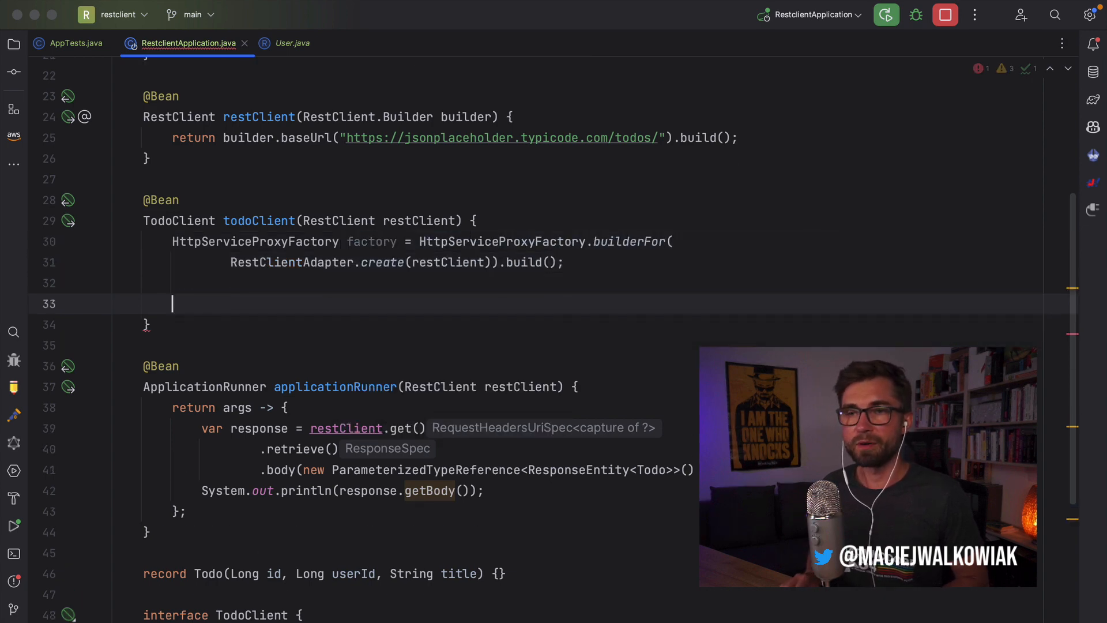
type("factory.createClient()")
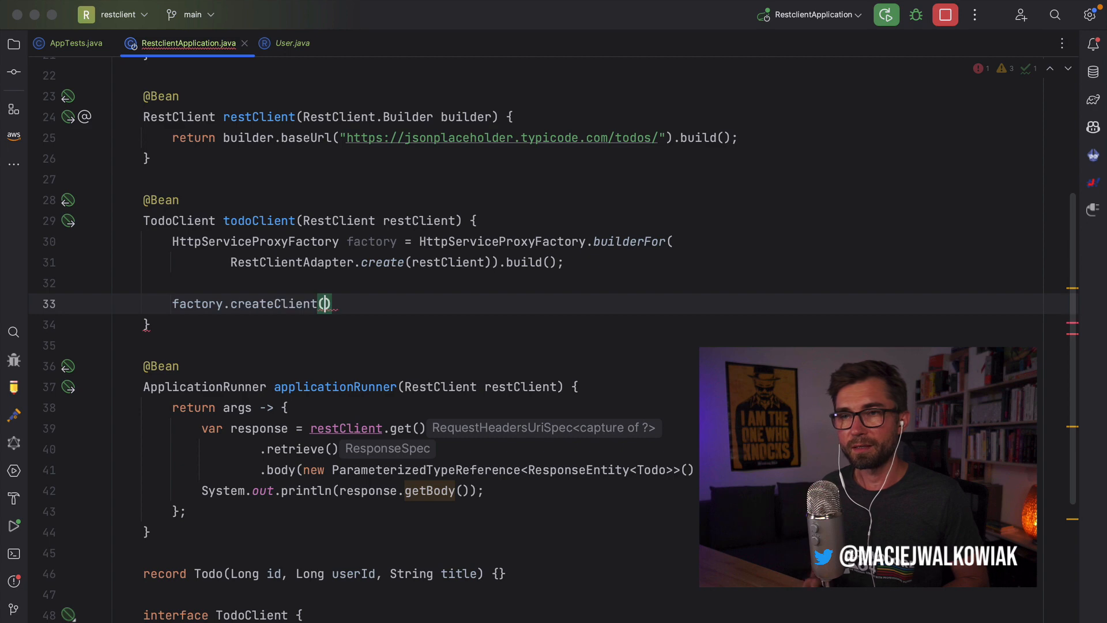
type("TodoClient")
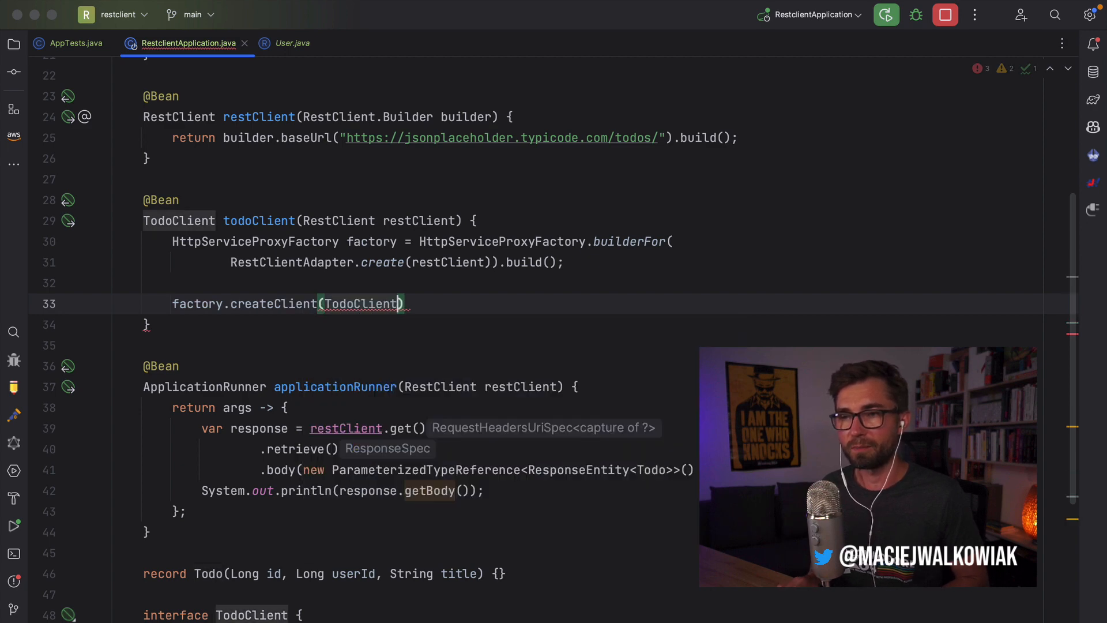
type(".class).var")
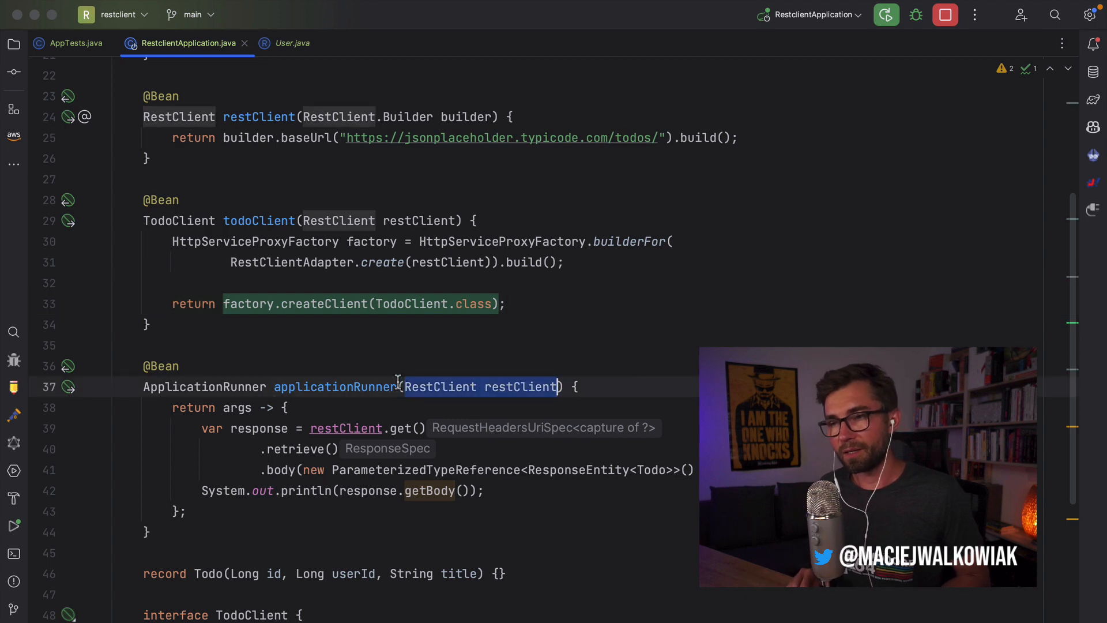
Inject TodoClient into applicationRunner to print todos, then stop and rerun the app.
type("Todo")
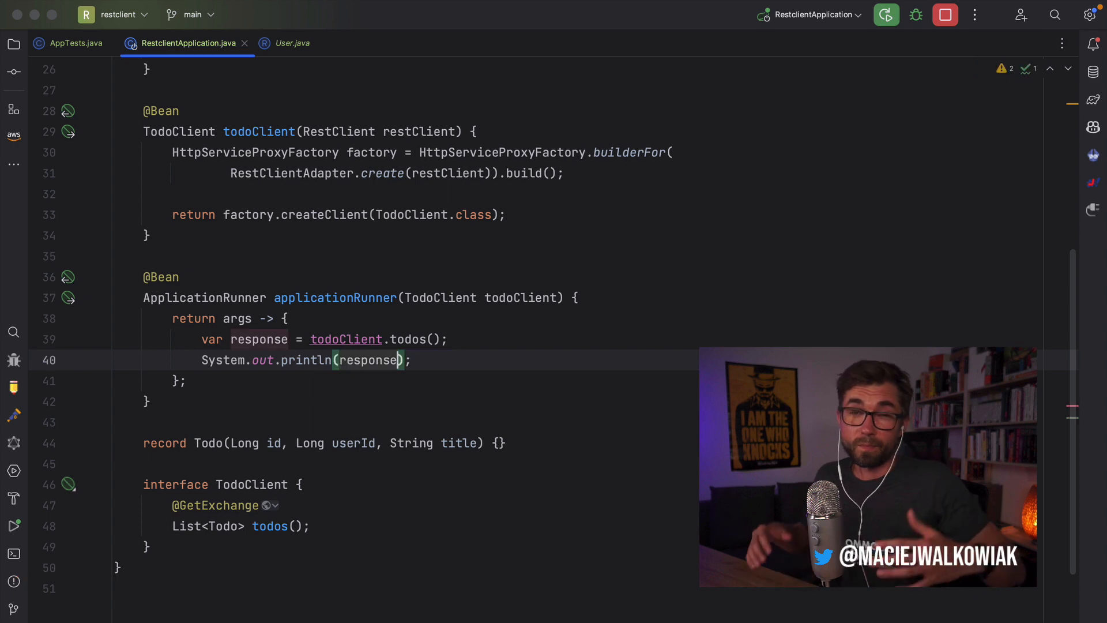
left_click(886, 14)
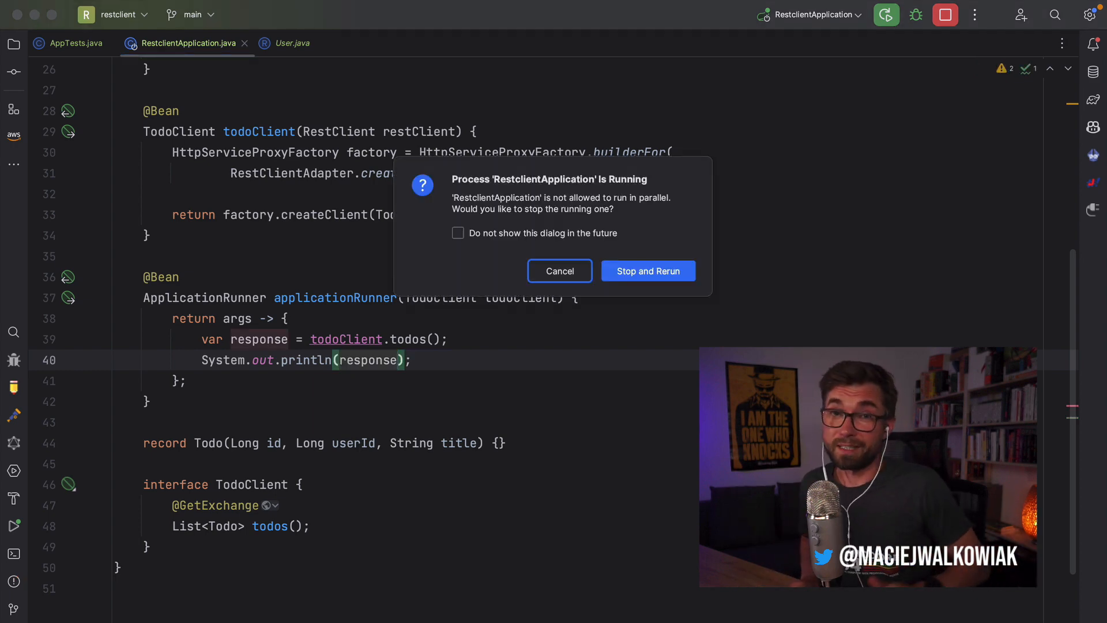
left_click(647, 270)
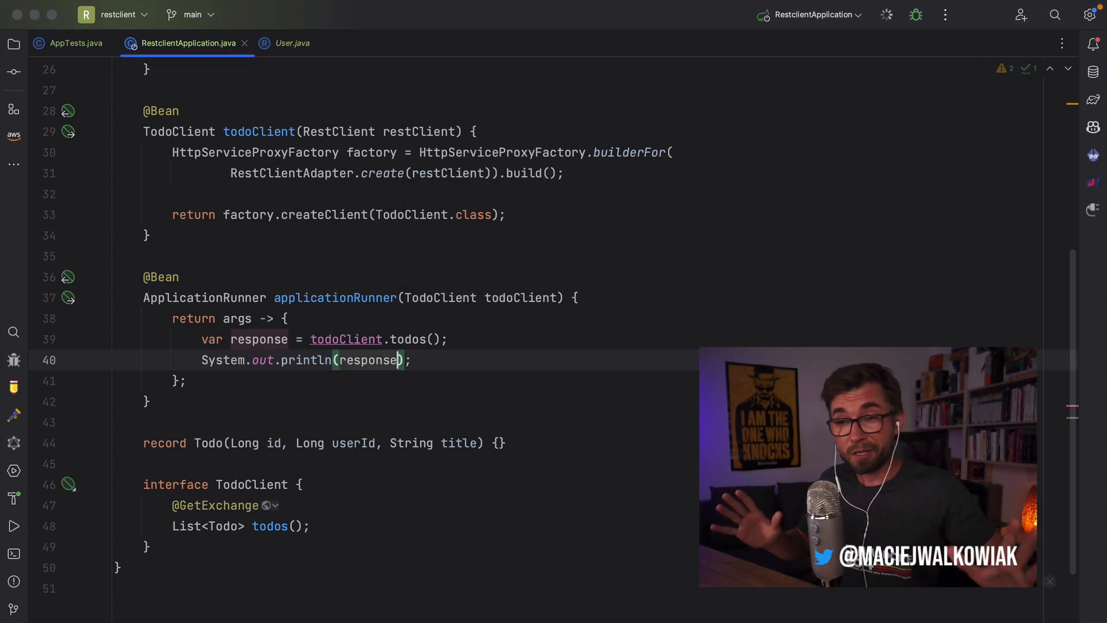